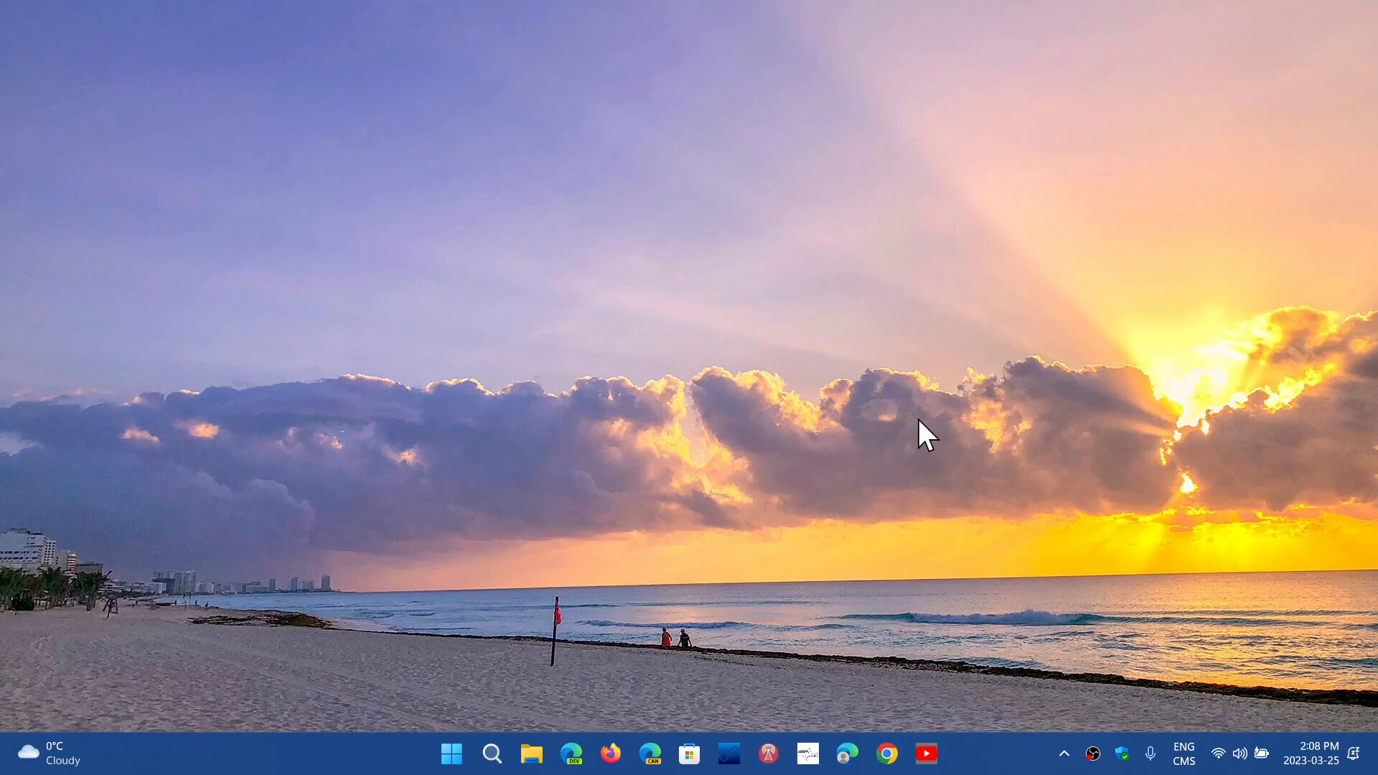
pyautogui.moveTo(608, 694)
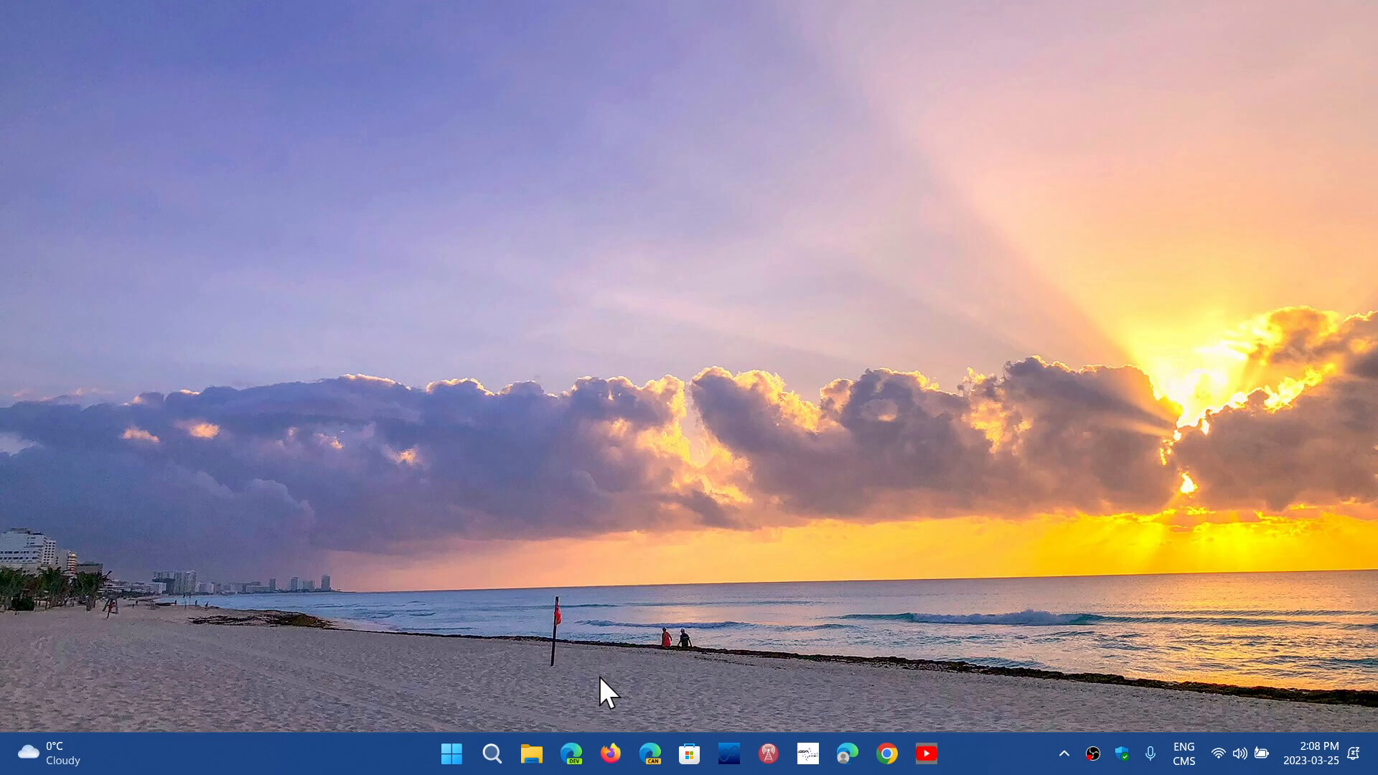
pyautogui.moveTo(453, 708)
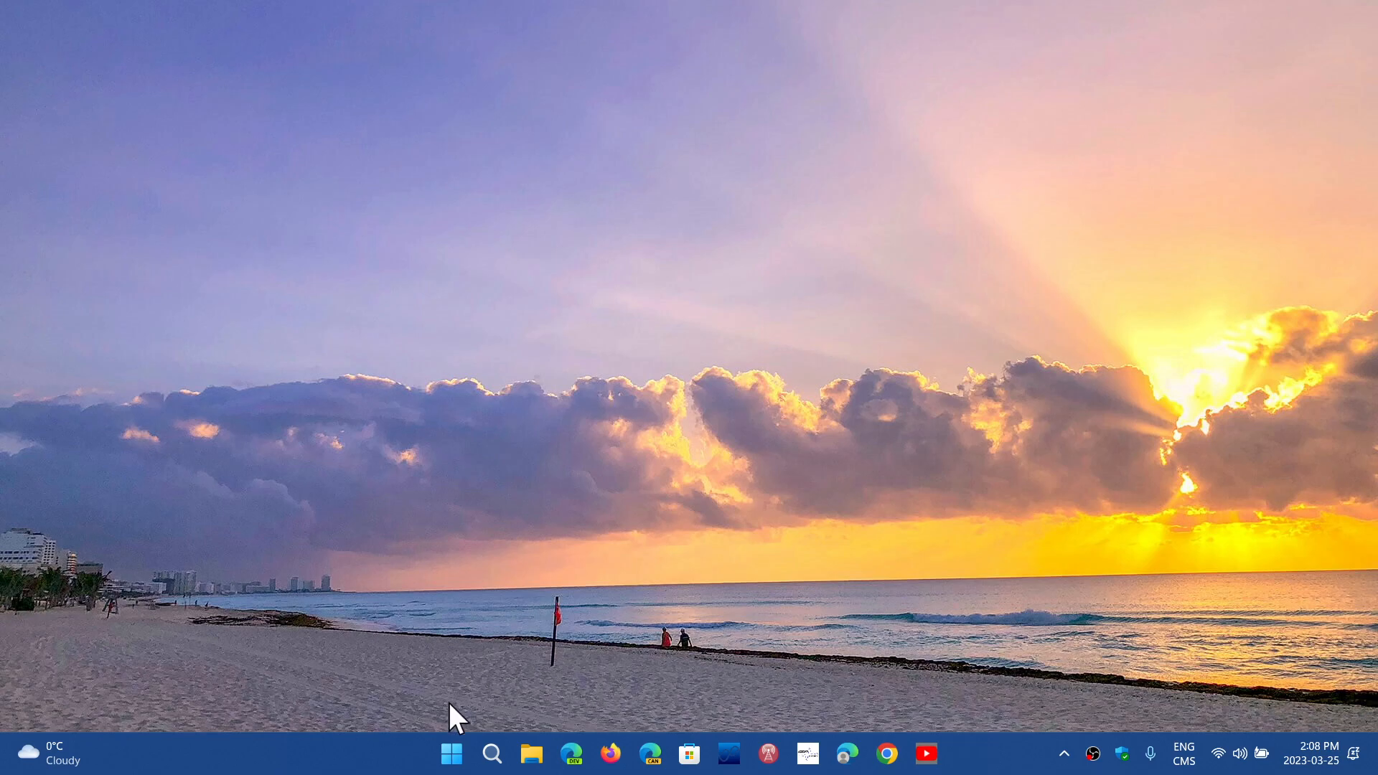
pyautogui.moveTo(493, 755)
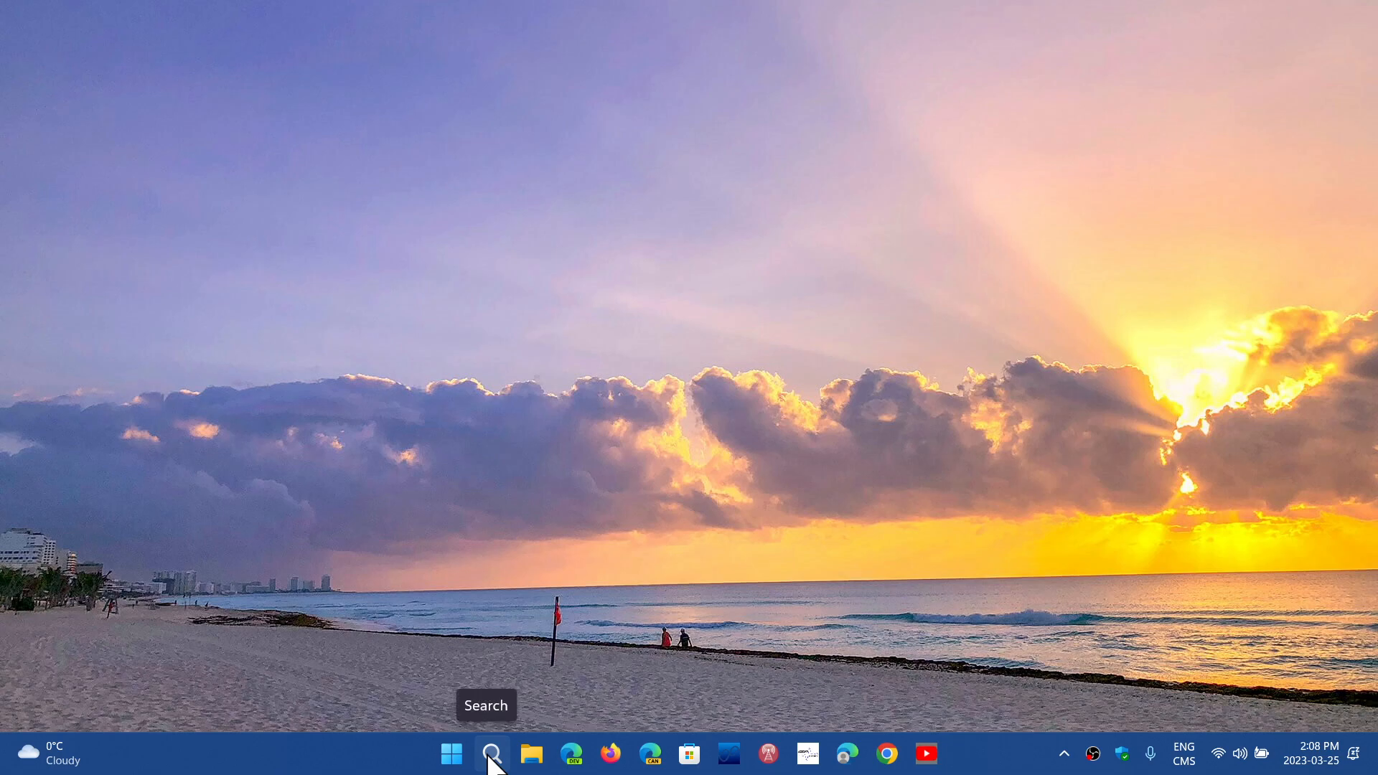
# Step: Search the taskbar for 'android' to surface Windows Subsystem for Android Settings as best match
pyautogui.click(492, 754)
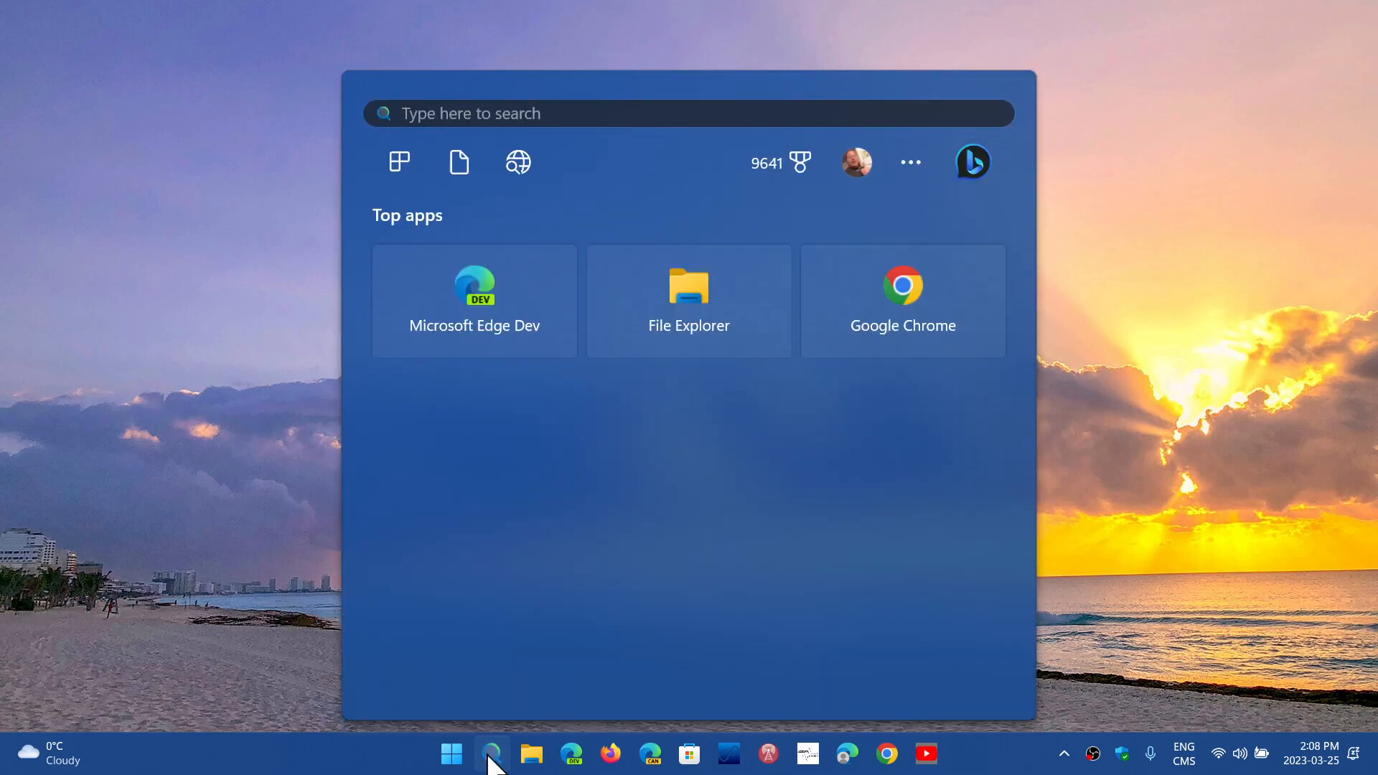
pyautogui.write('android')
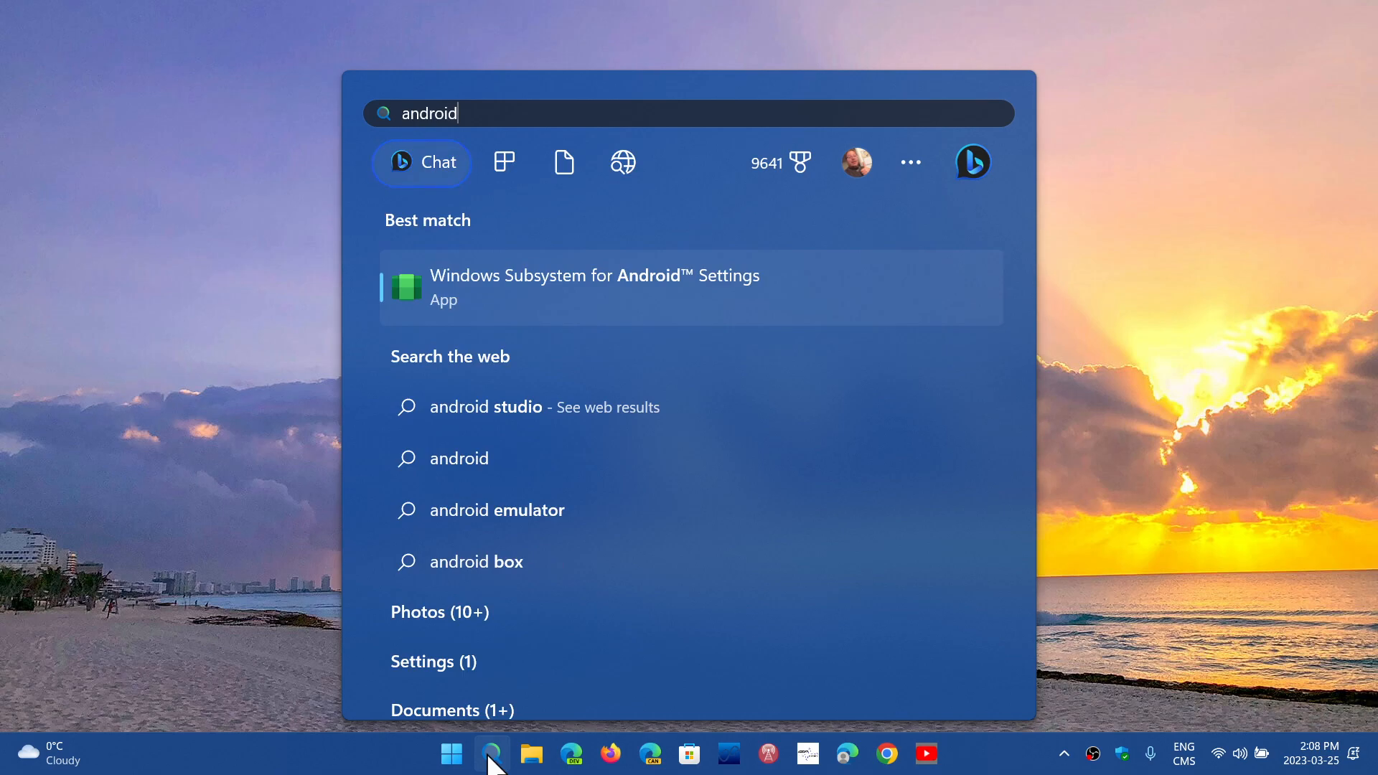
pyautogui.moveTo(497, 294)
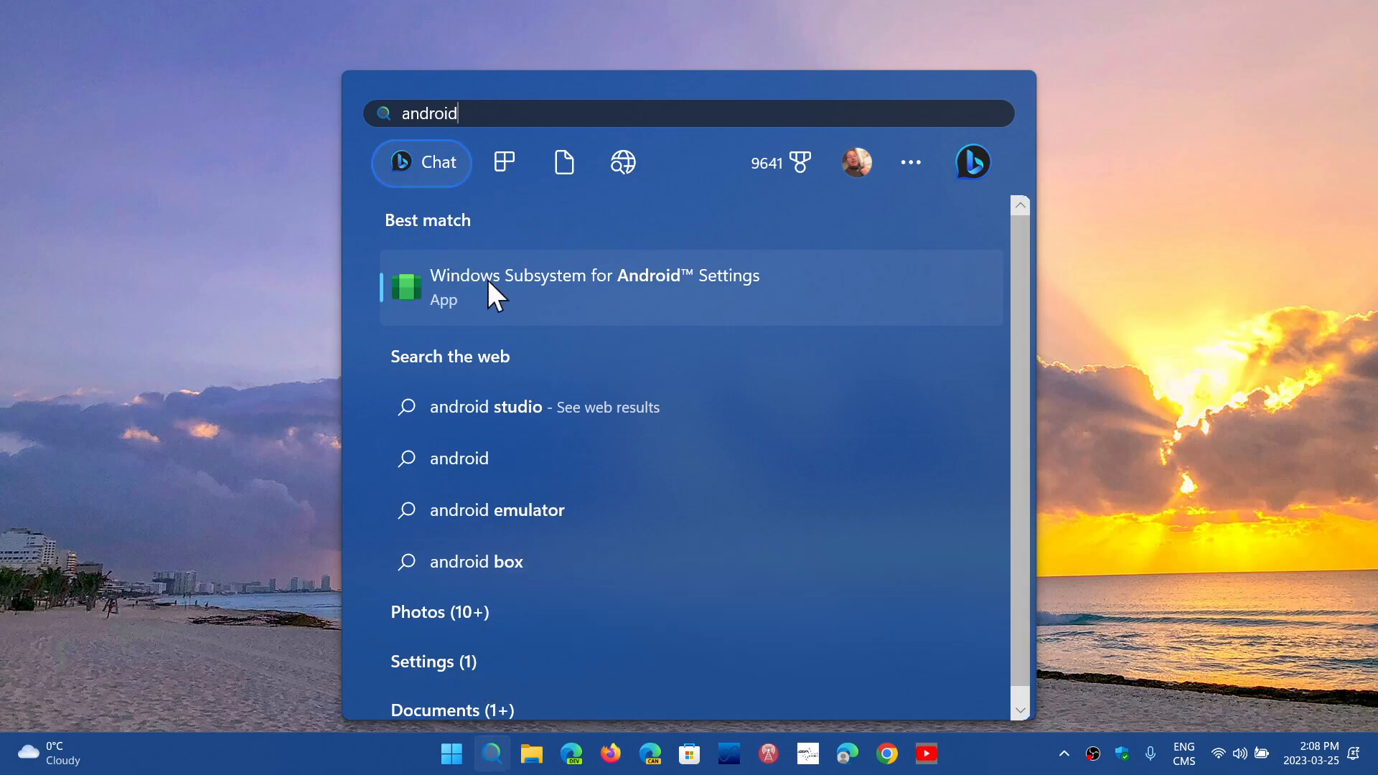
pyautogui.moveTo(654, 303)
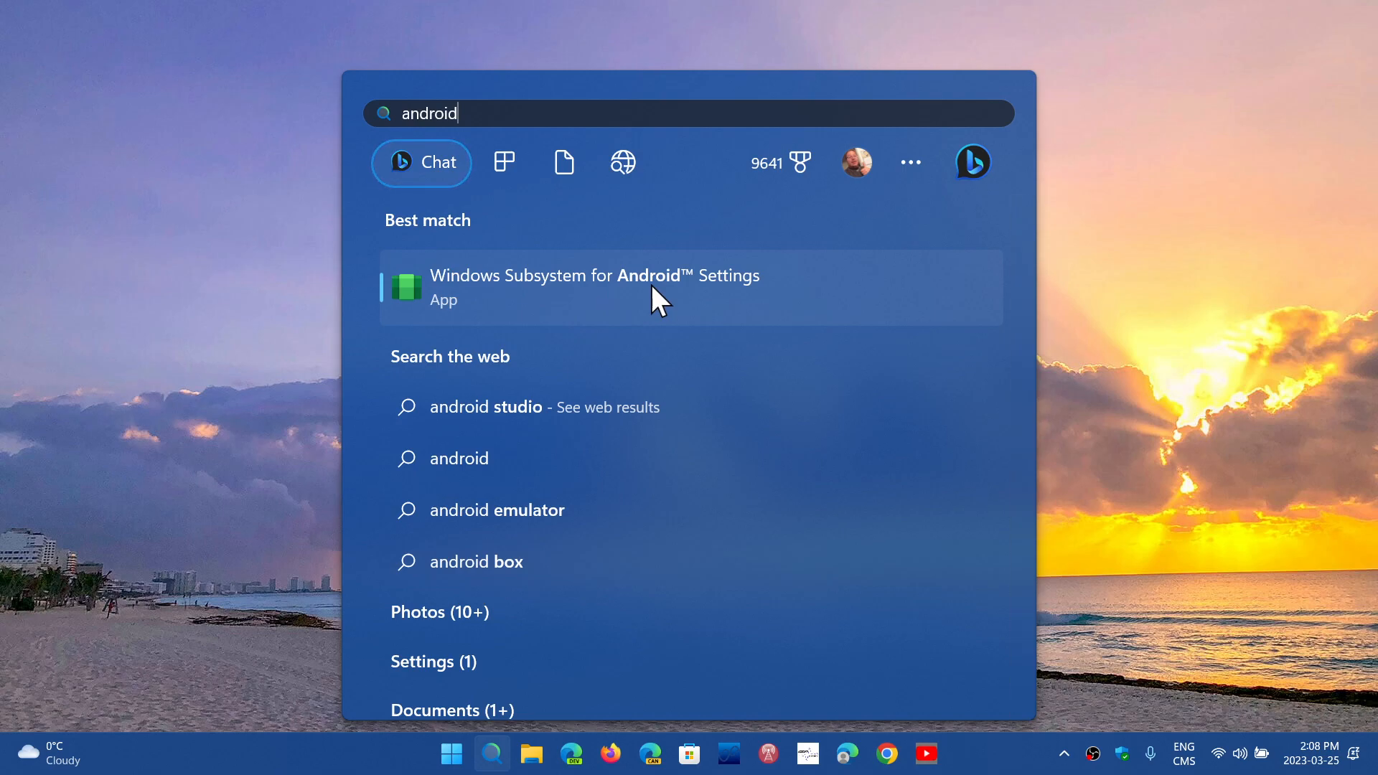
# Step: Launch the app and inspect the Subsystem resources and Graphics preference dropdowns
pyautogui.click(615, 287)
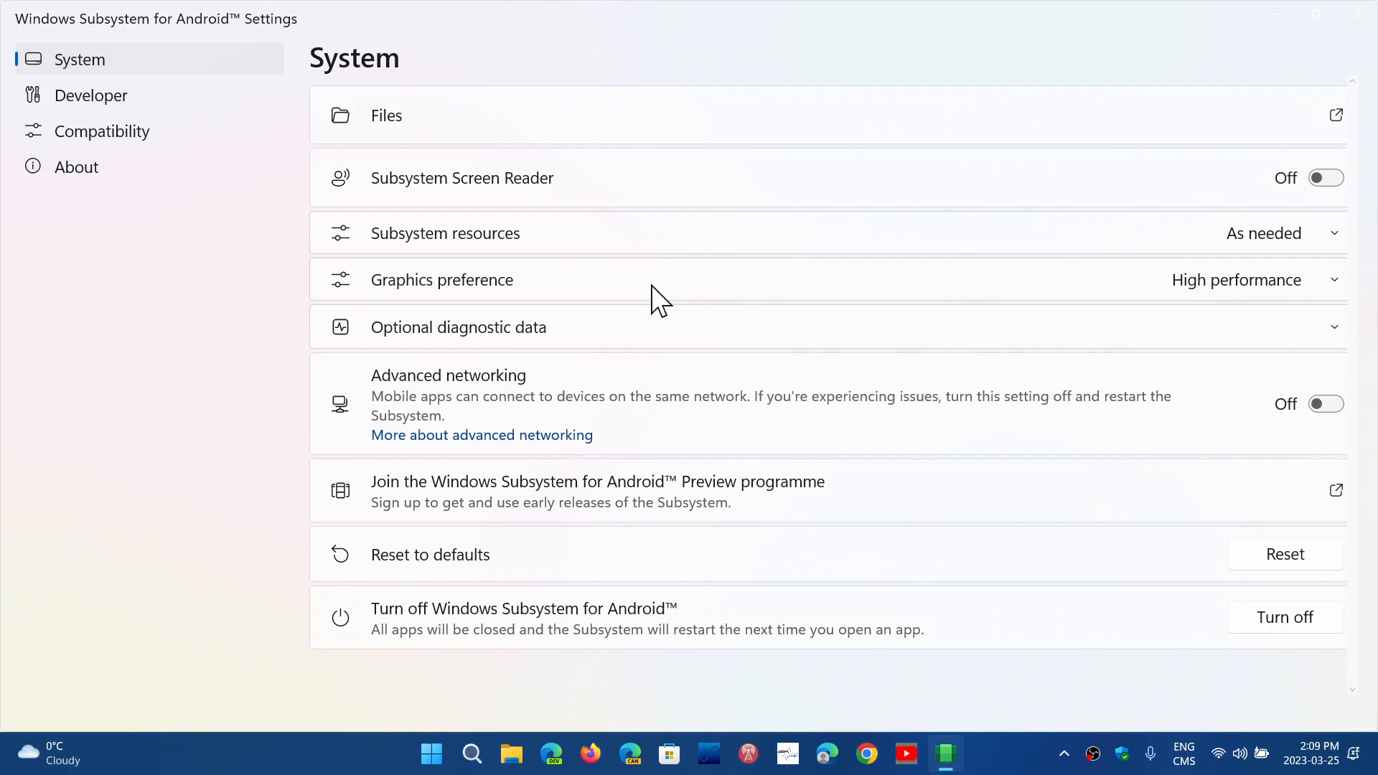
pyautogui.moveTo(642, 279)
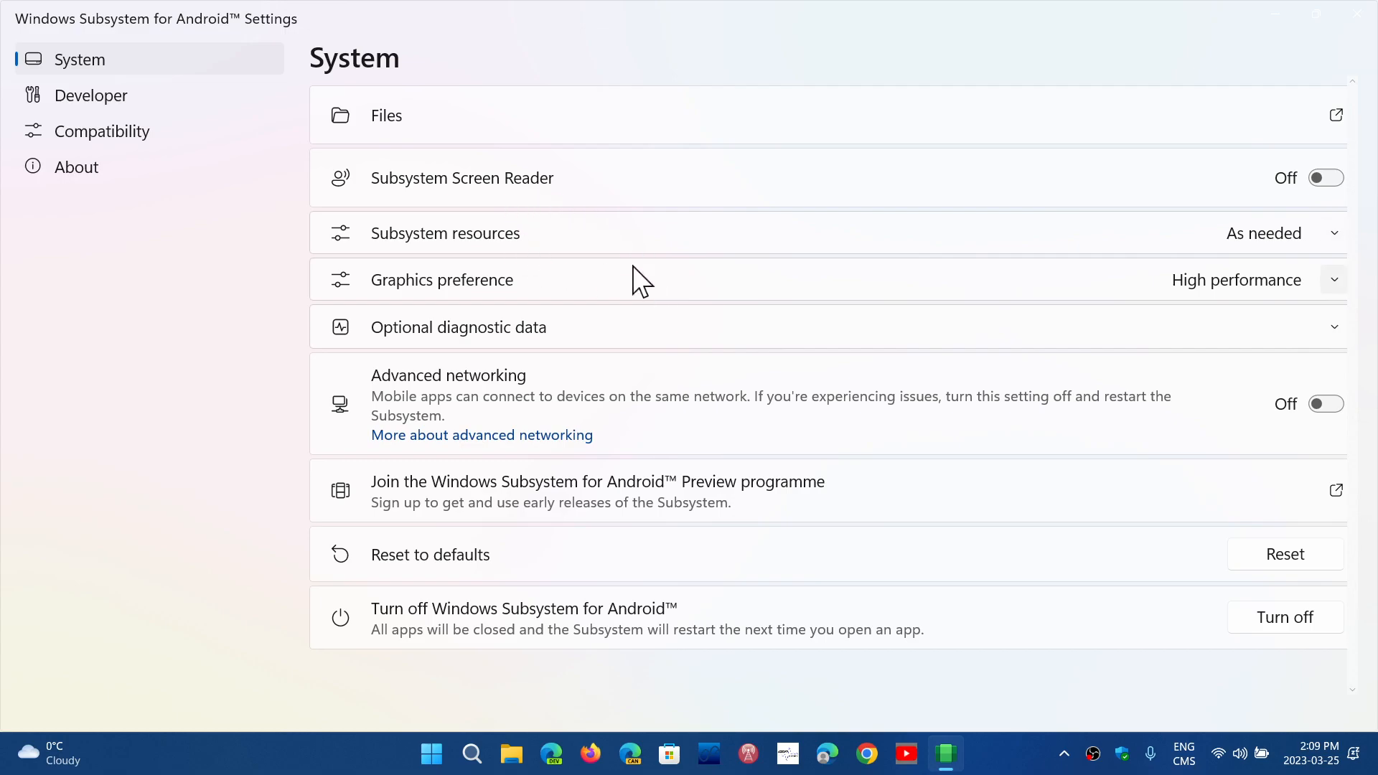
pyautogui.moveTo(671, 195)
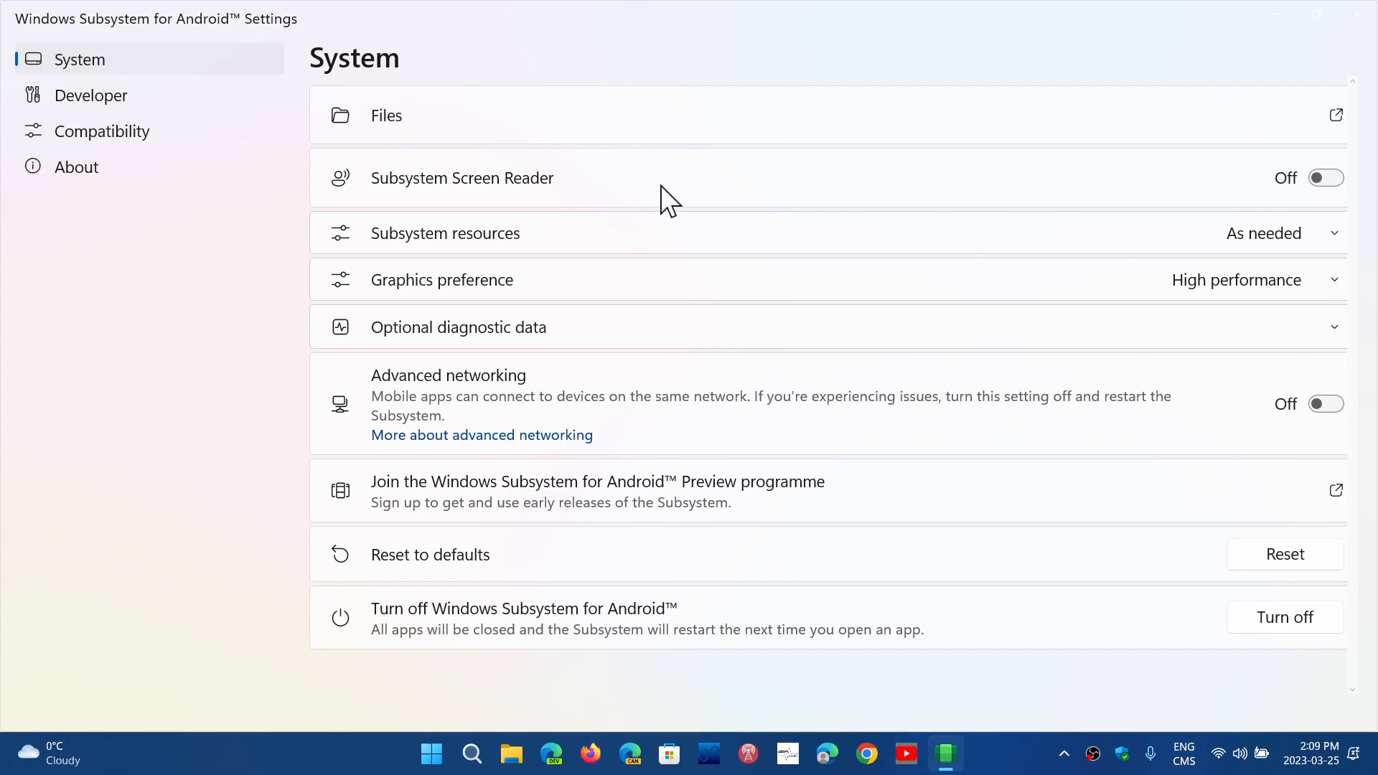
pyautogui.moveTo(1128, 234)
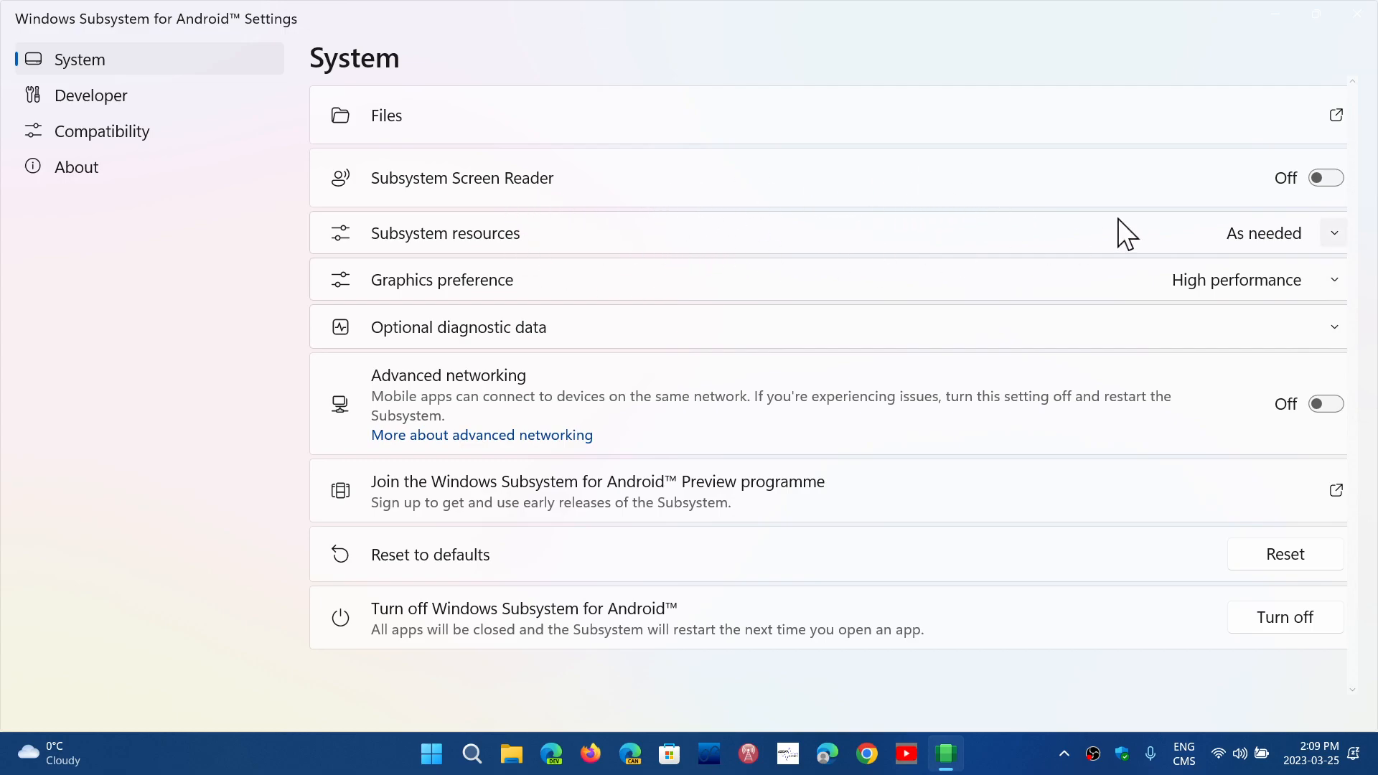
pyautogui.click(1334, 233)
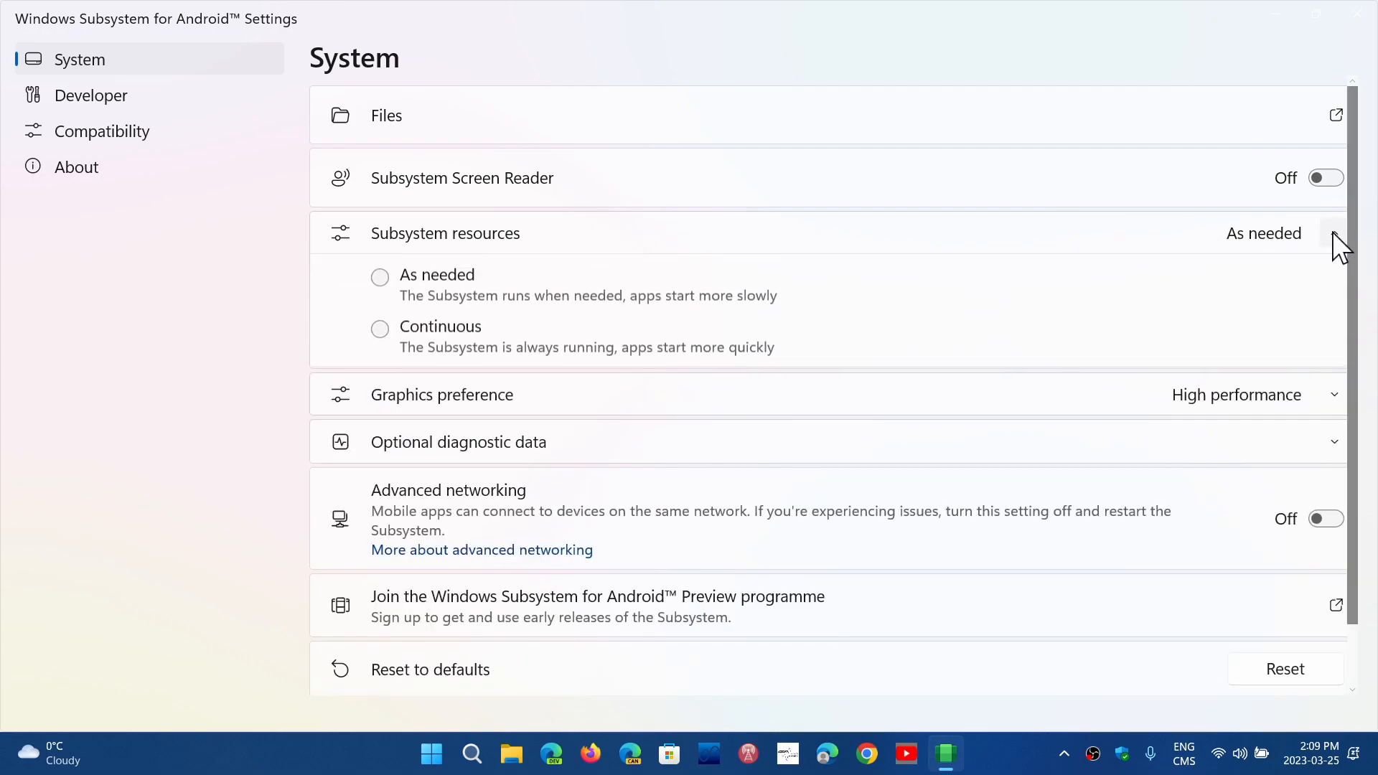
pyautogui.moveTo(1094, 188)
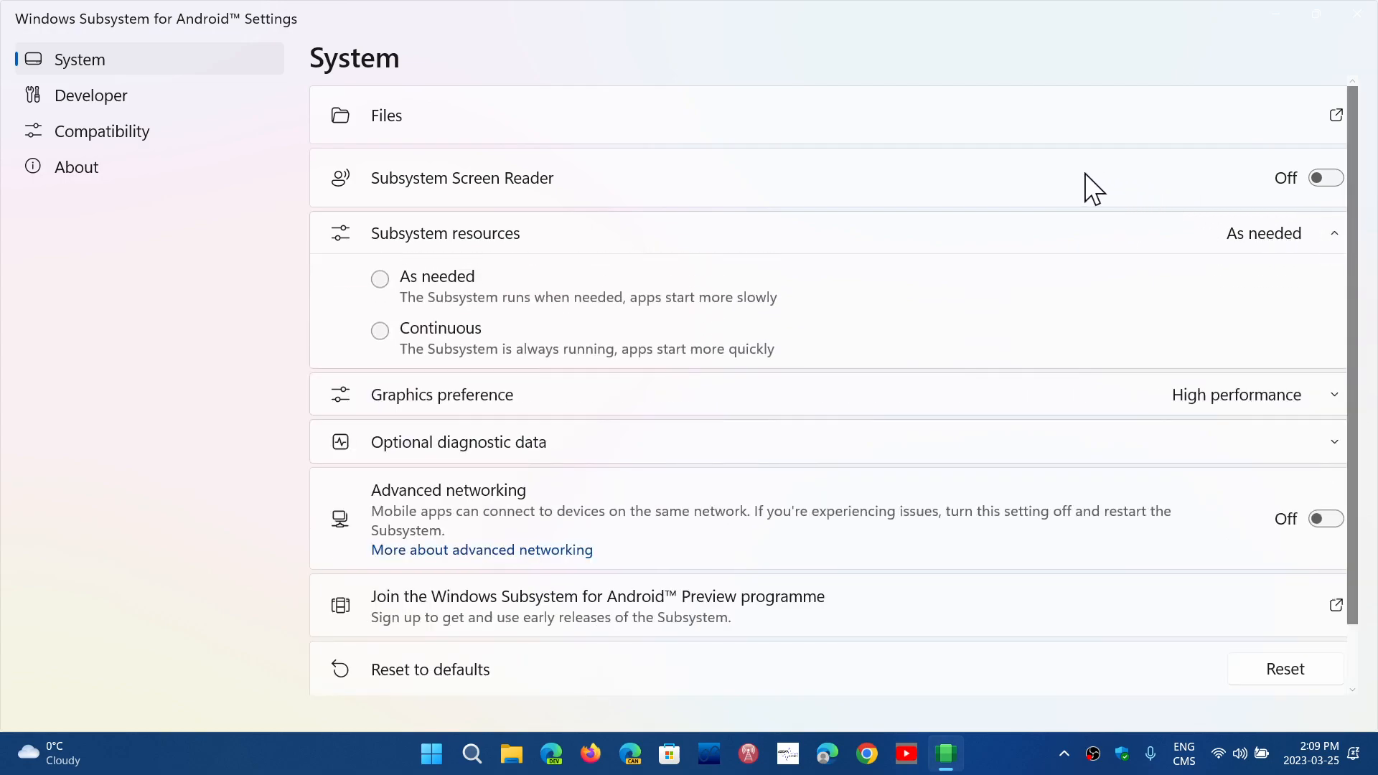
pyautogui.moveTo(1224, 232)
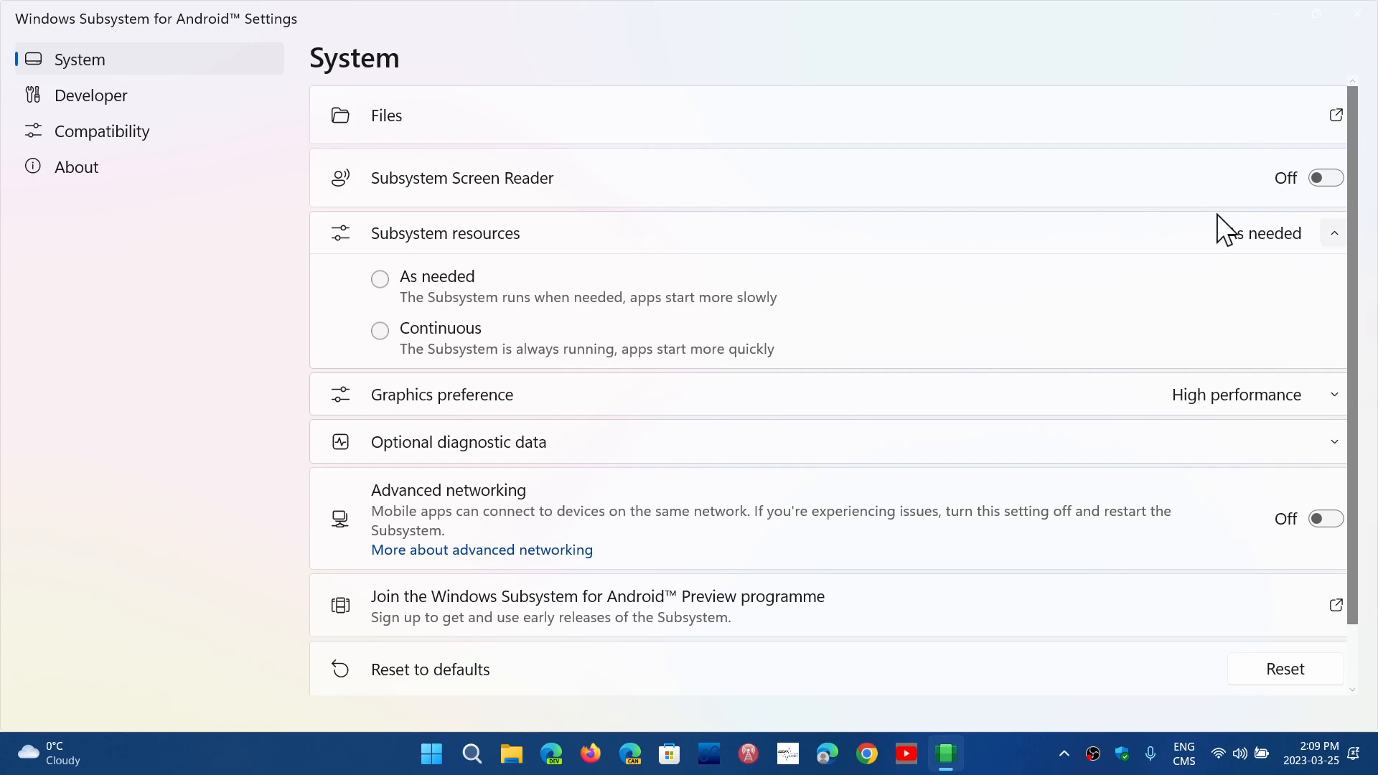
pyautogui.click(1332, 233)
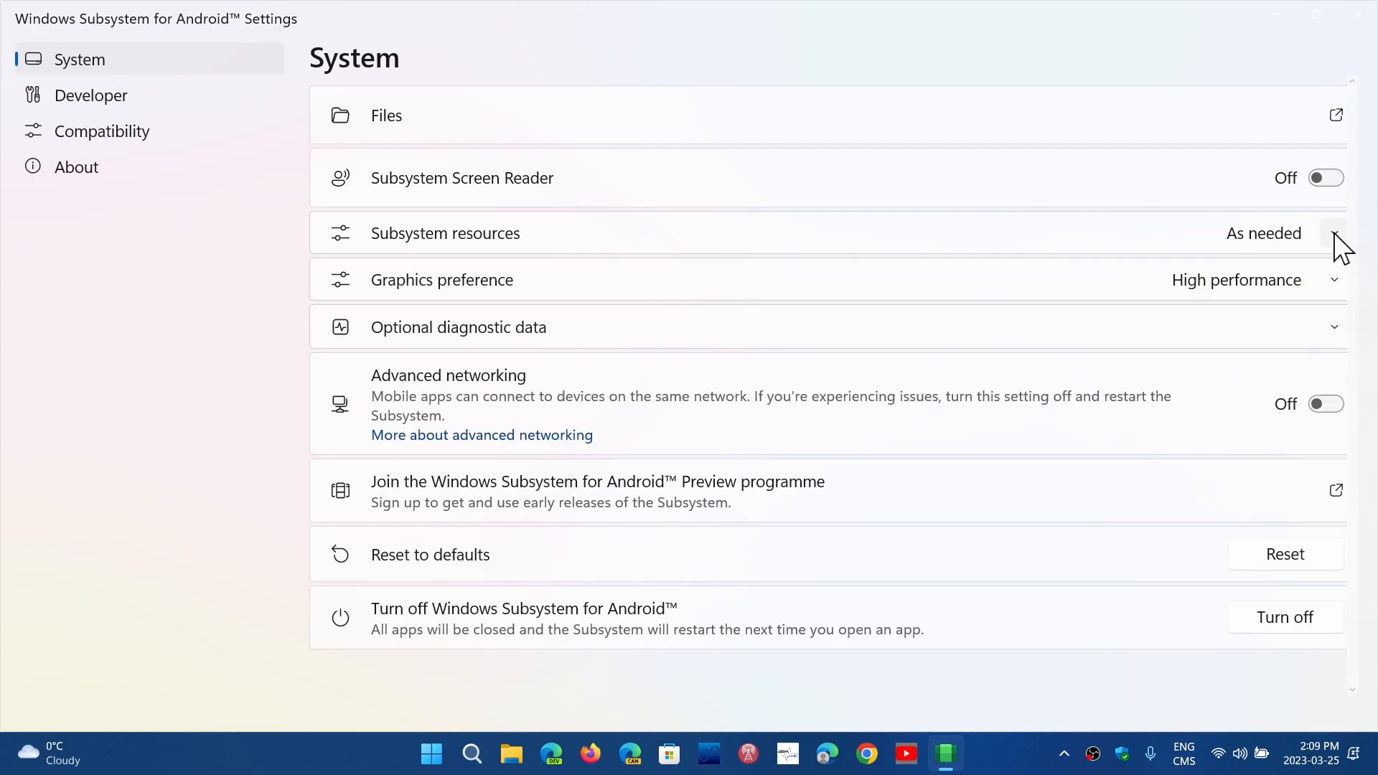
pyautogui.moveTo(793, 301)
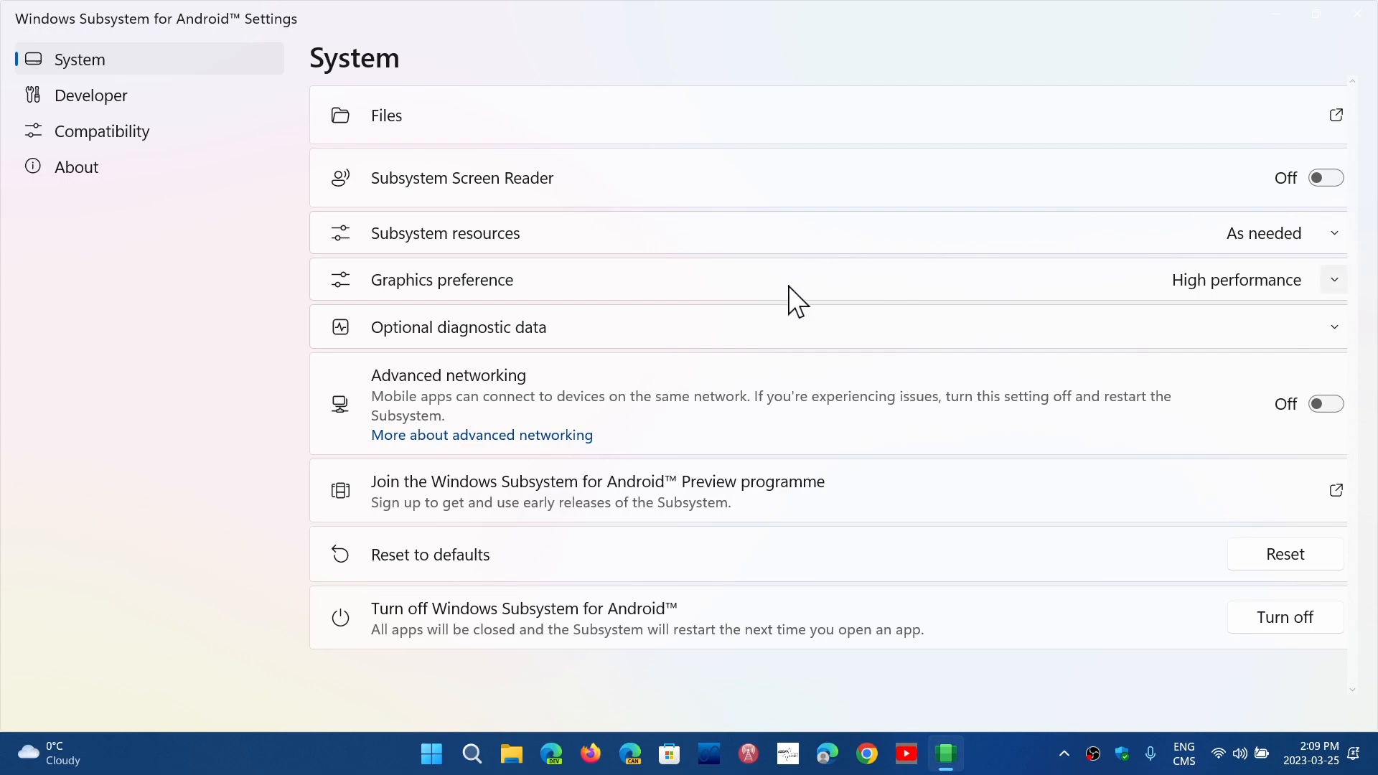
pyautogui.click(1332, 279)
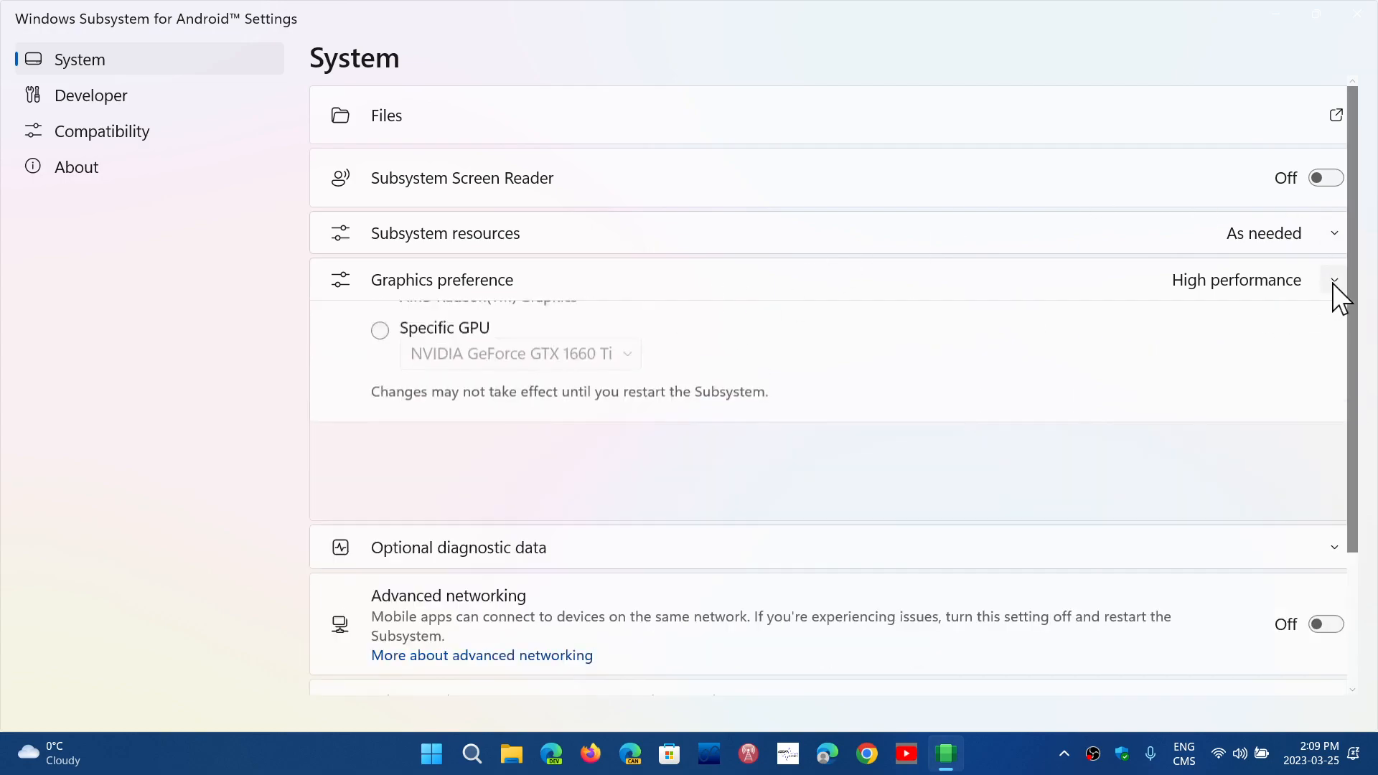
pyautogui.click(1332, 280)
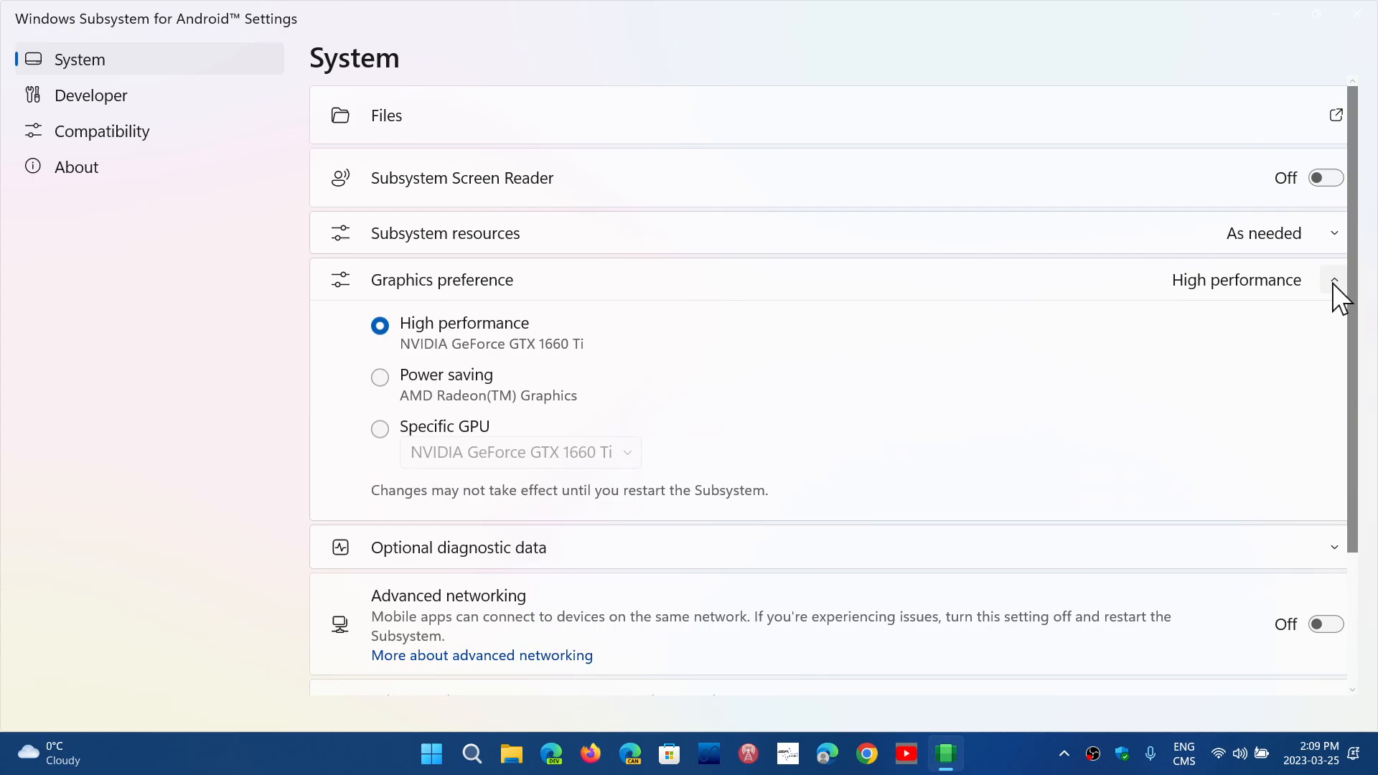
pyautogui.click(1332, 279)
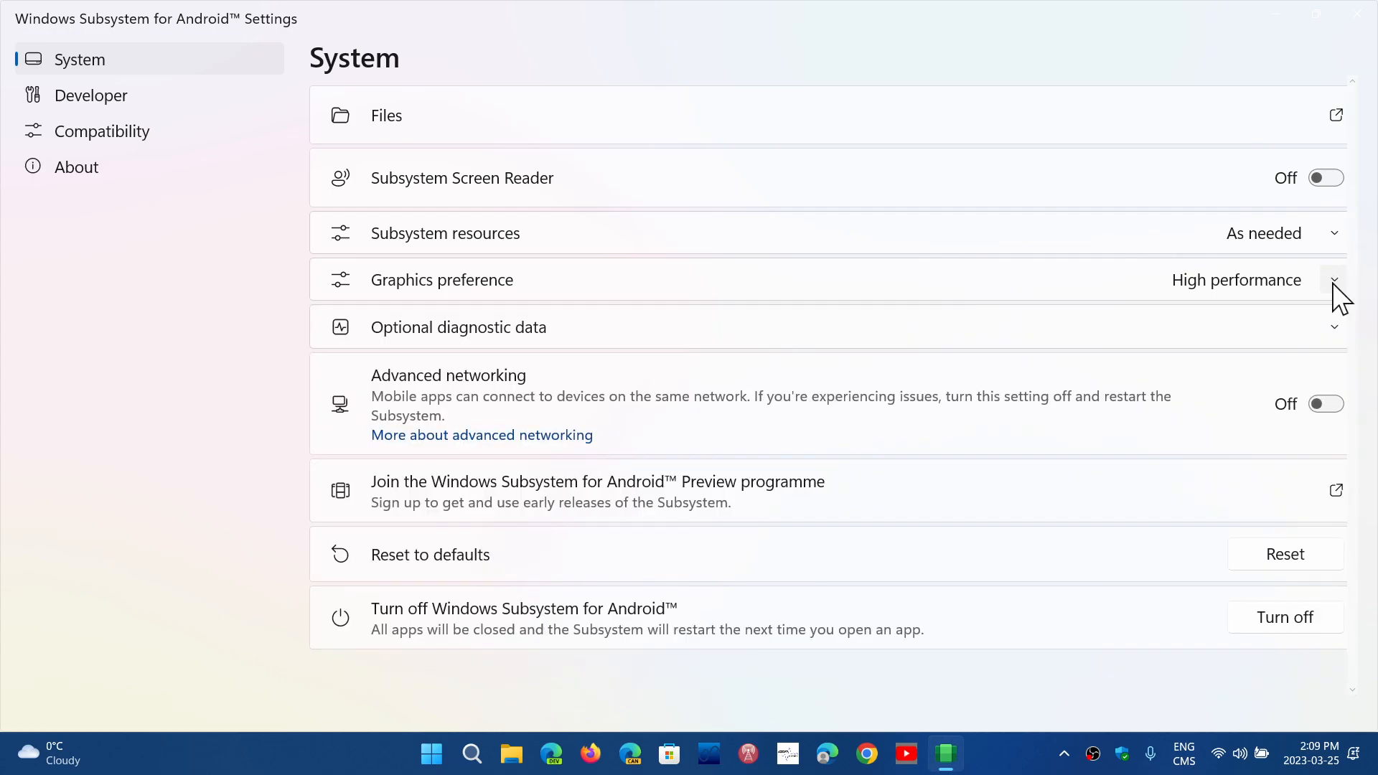
pyautogui.moveTo(1362, 343)
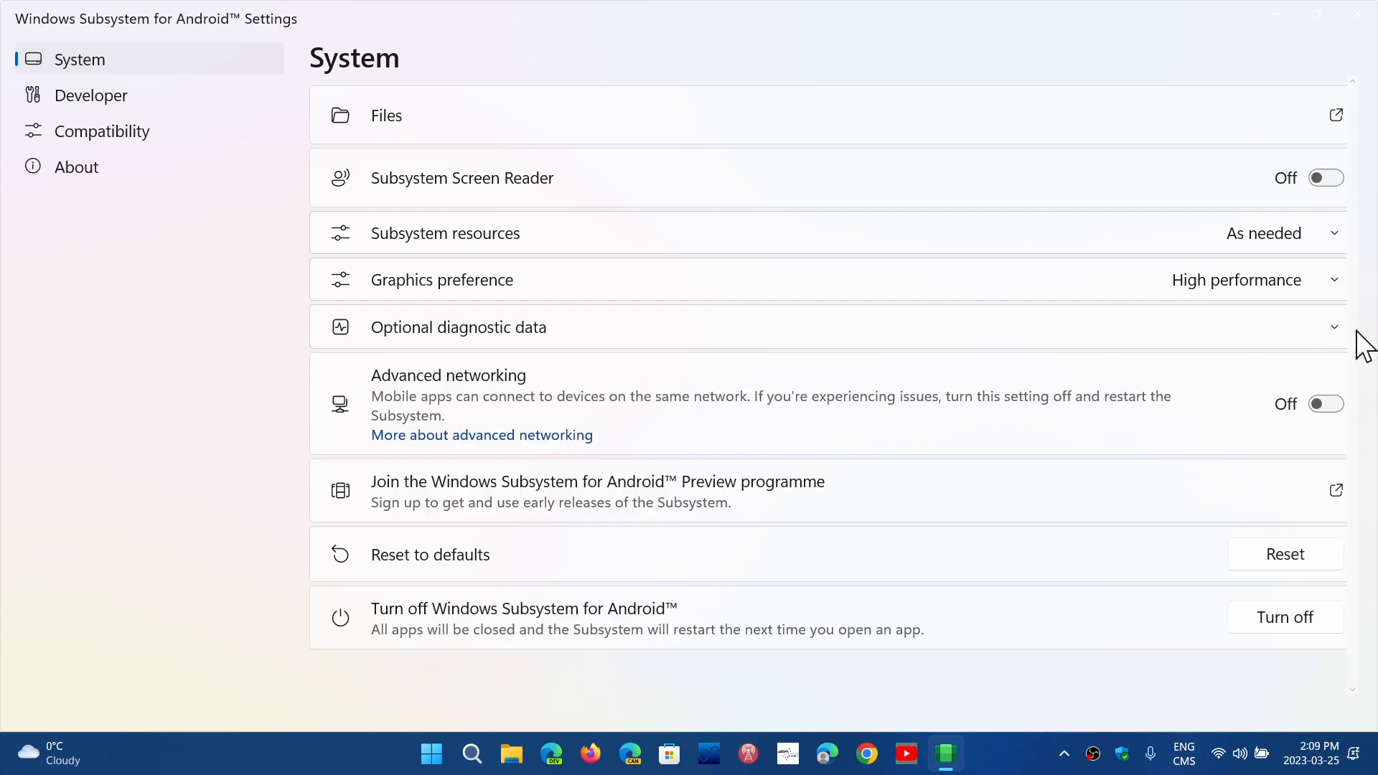
pyautogui.click(1332, 327)
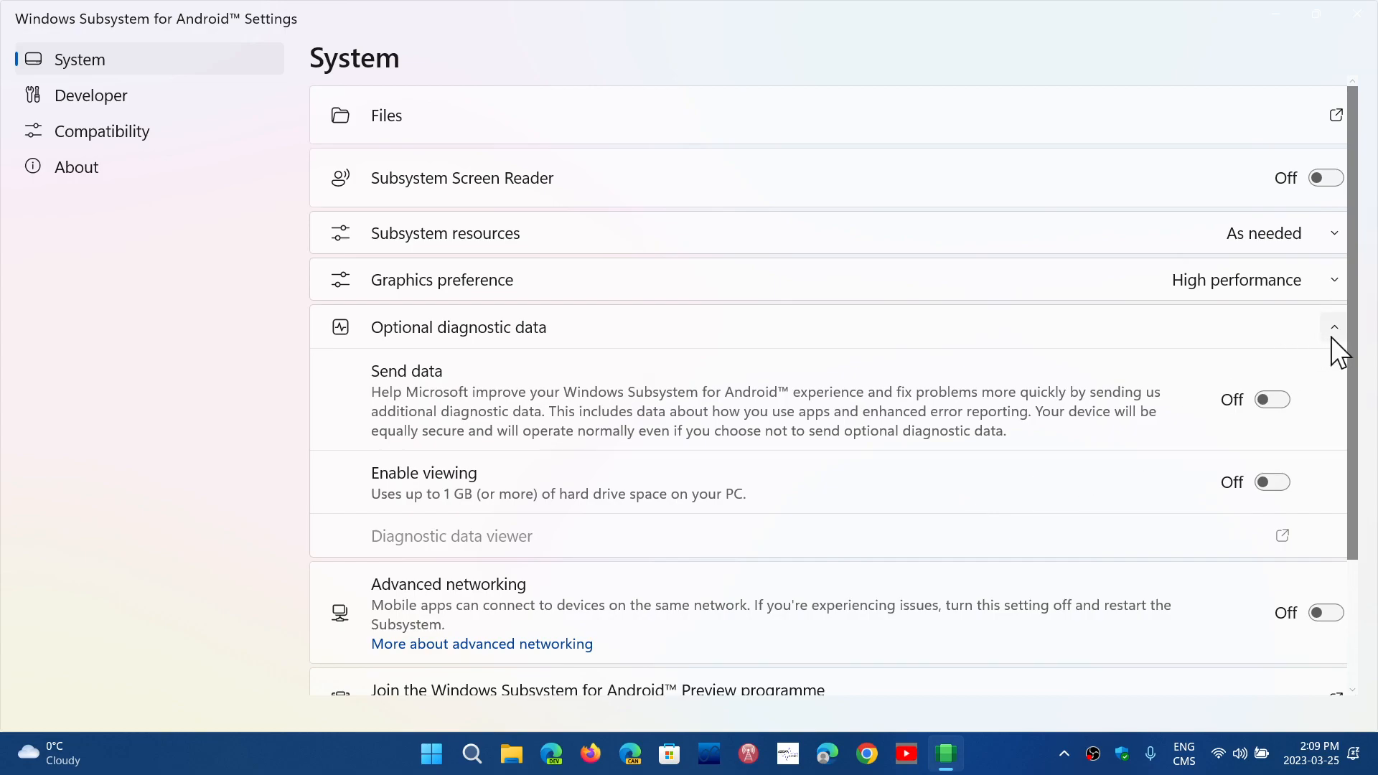
pyautogui.click(1335, 328)
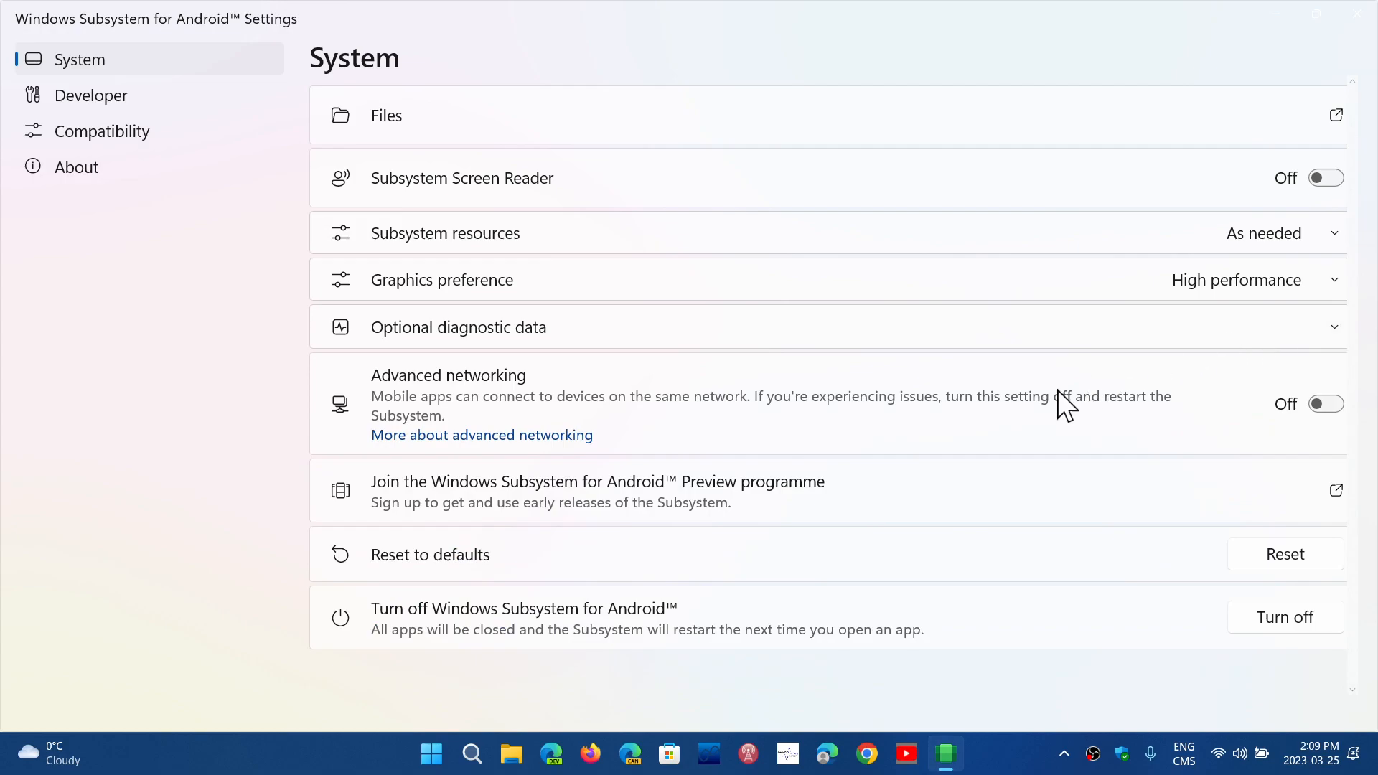
pyautogui.moveTo(1127, 466)
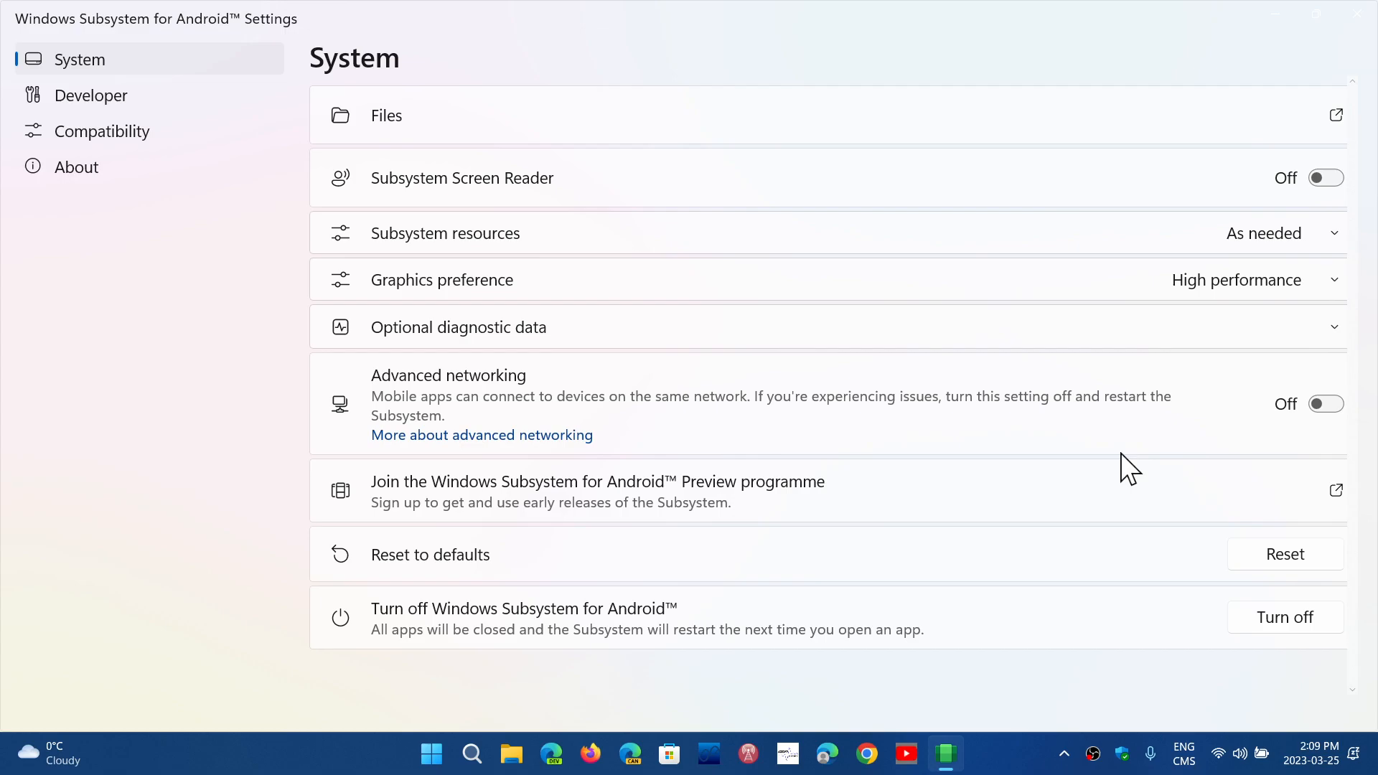
pyautogui.moveTo(1186, 572)
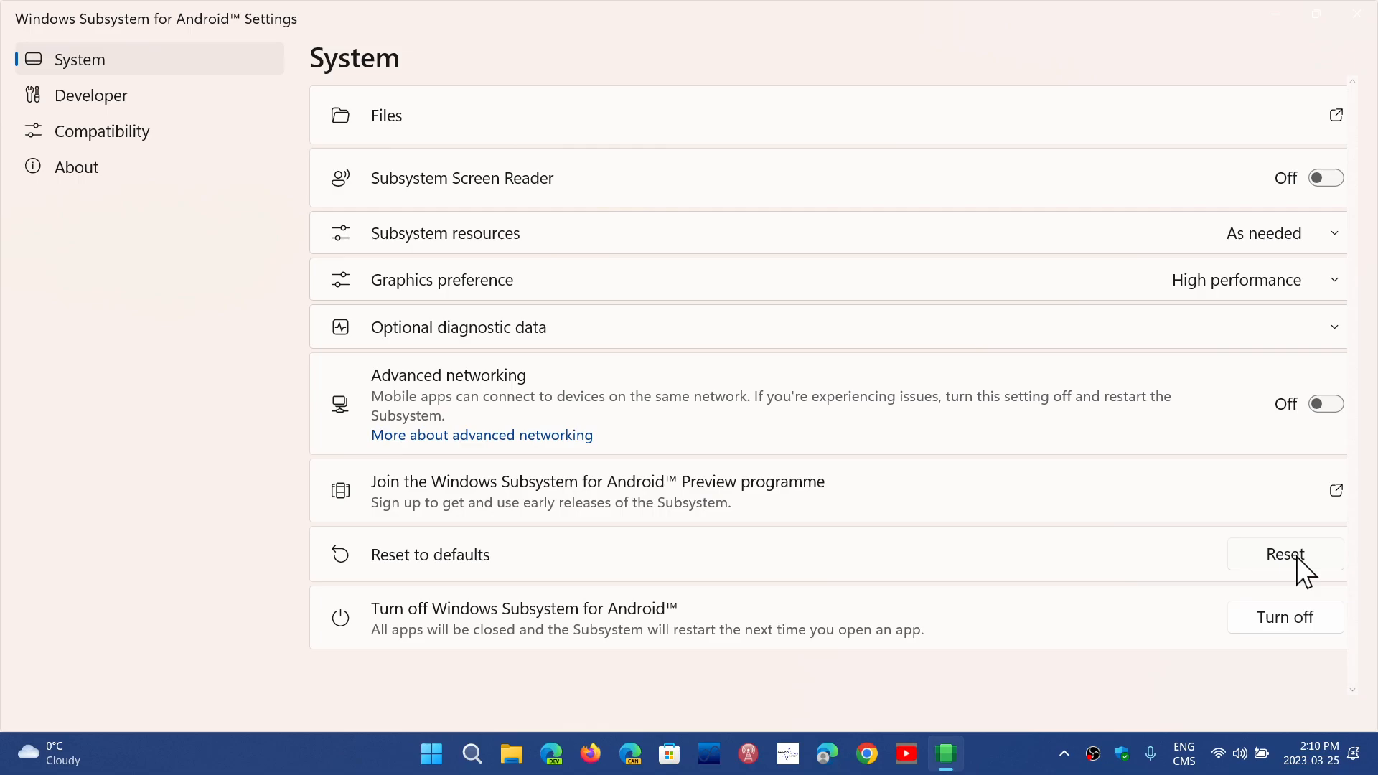
pyautogui.moveTo(1328, 636)
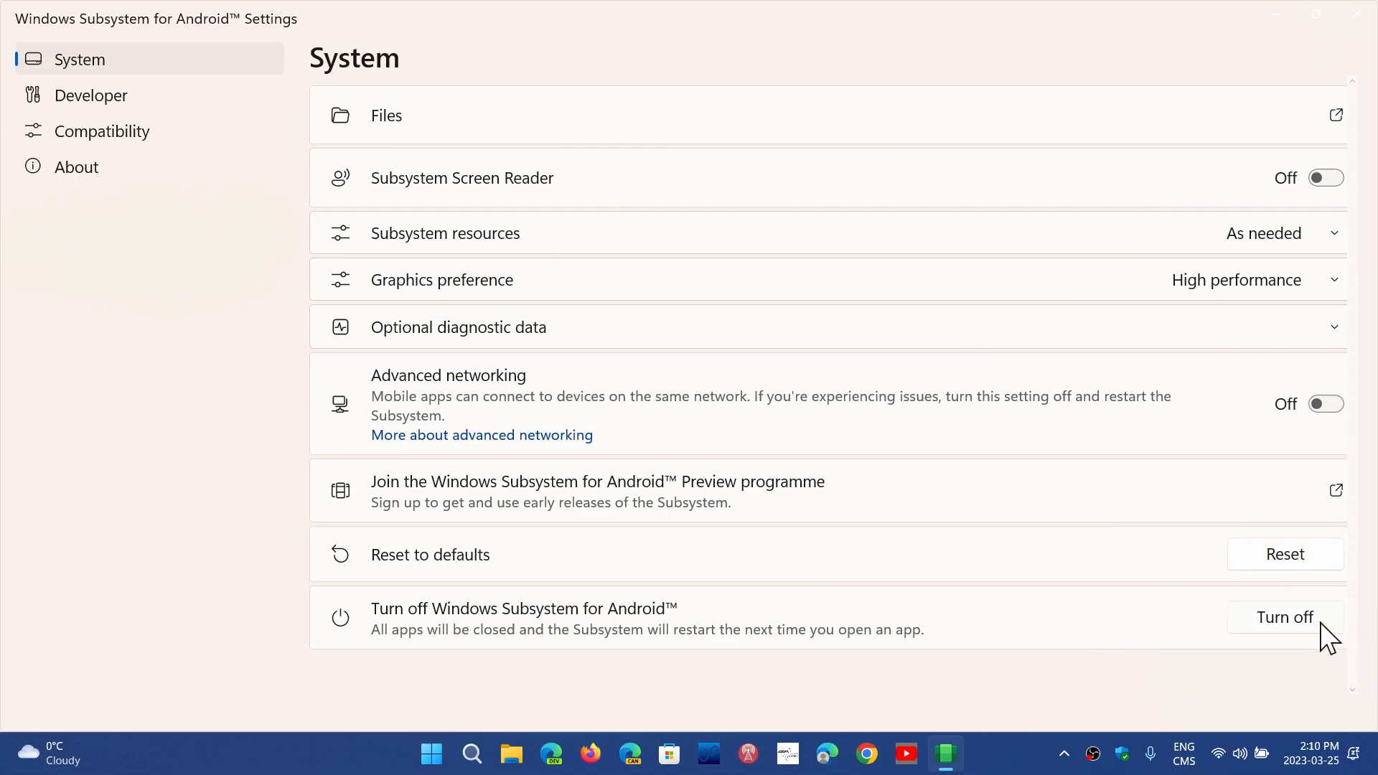
pyautogui.moveTo(1092, 708)
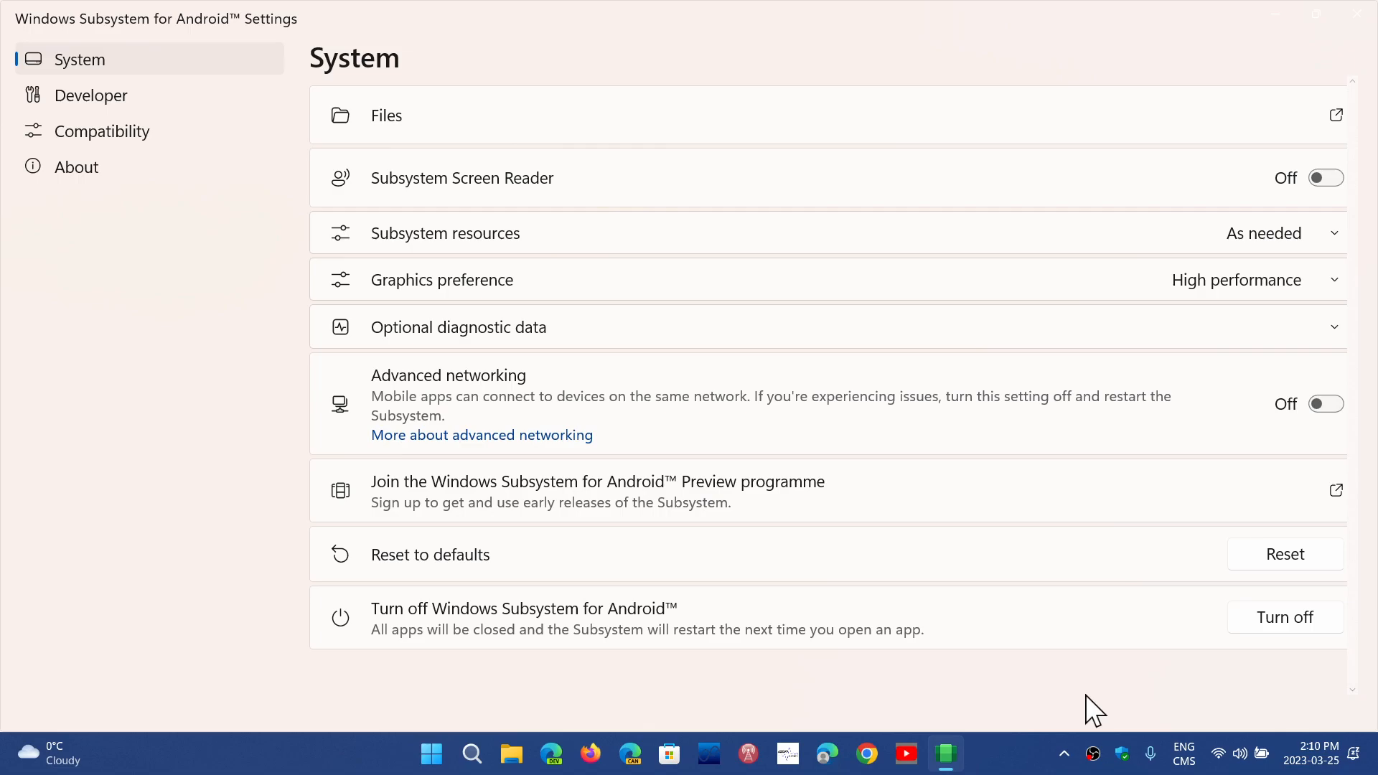
pyautogui.moveTo(1047, 675)
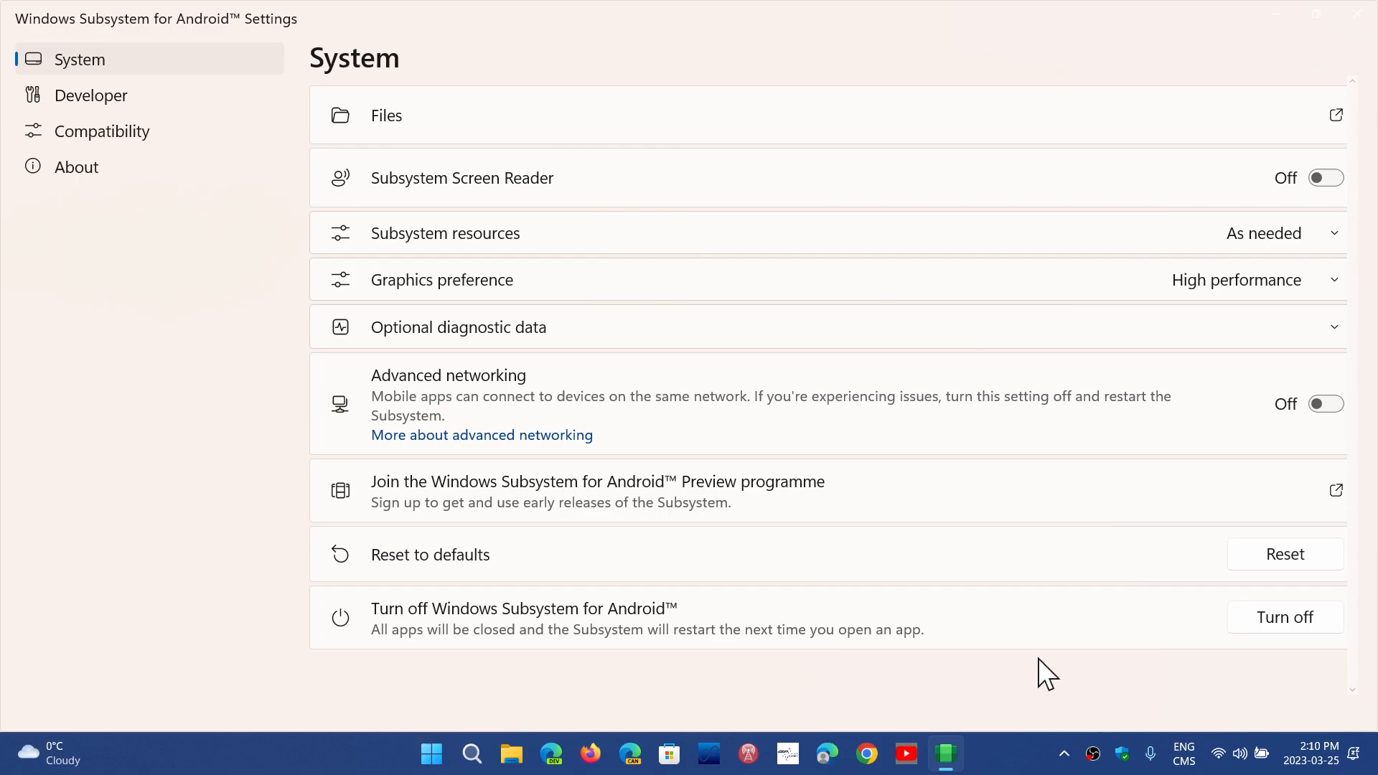
pyautogui.moveTo(844, 78)
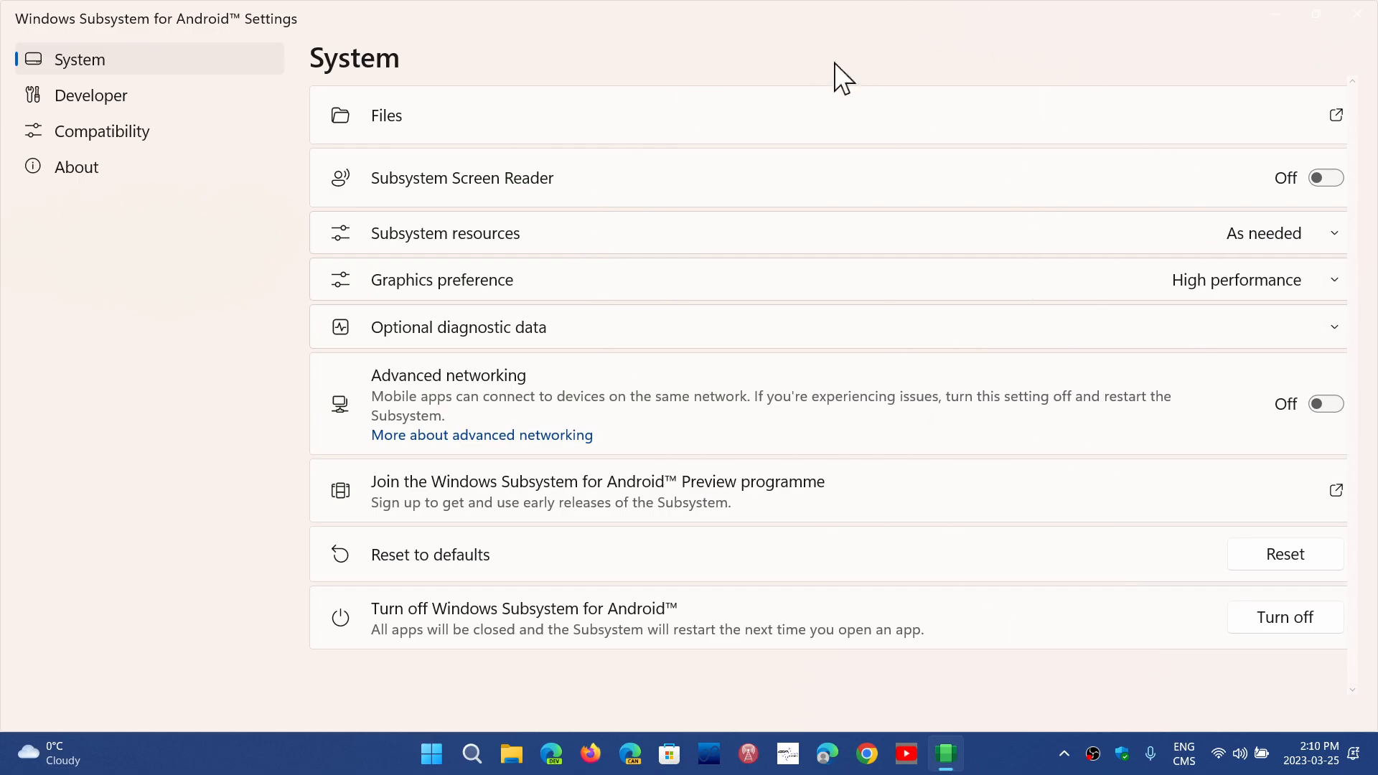
pyautogui.moveTo(91, 94)
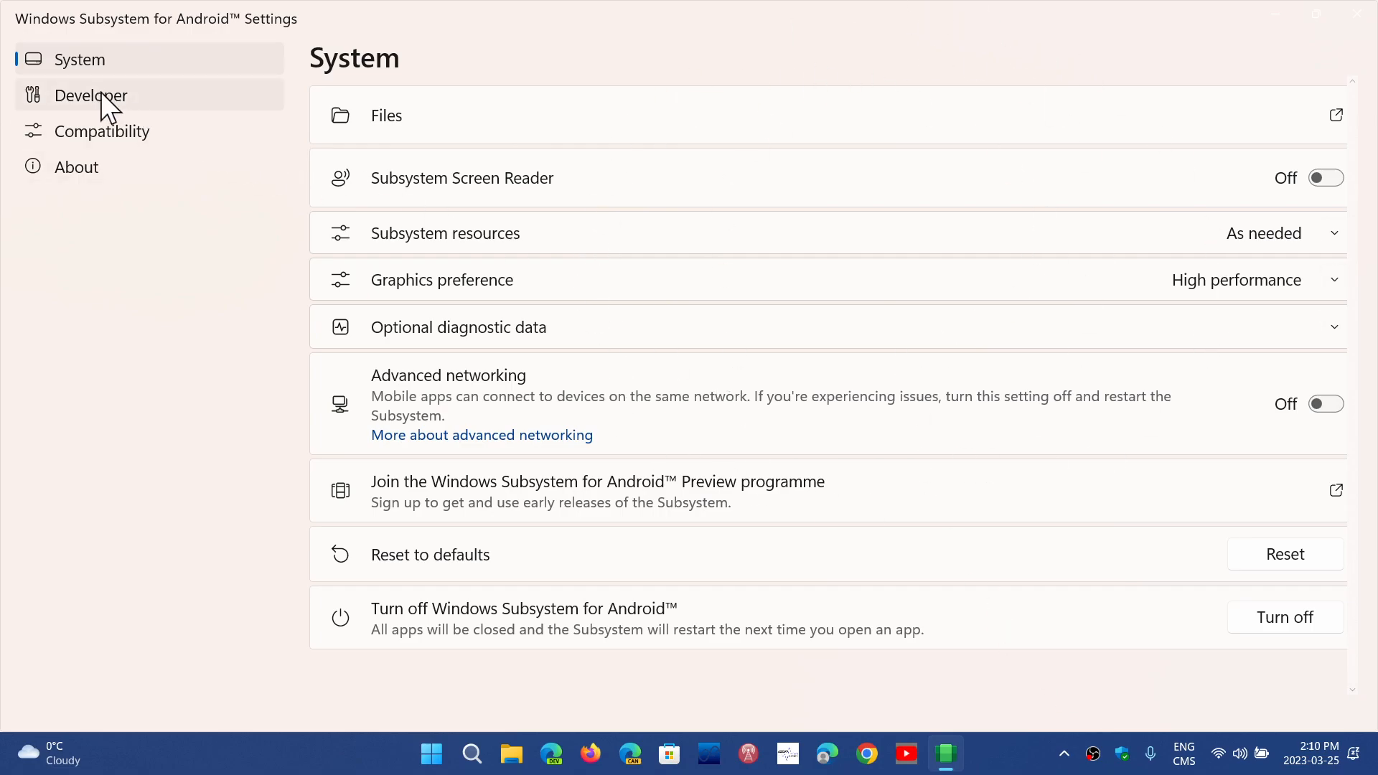
# Step: Visit the Developer page, then the Compatibility page listing installed apps and configuration toggles
pyautogui.click(91, 94)
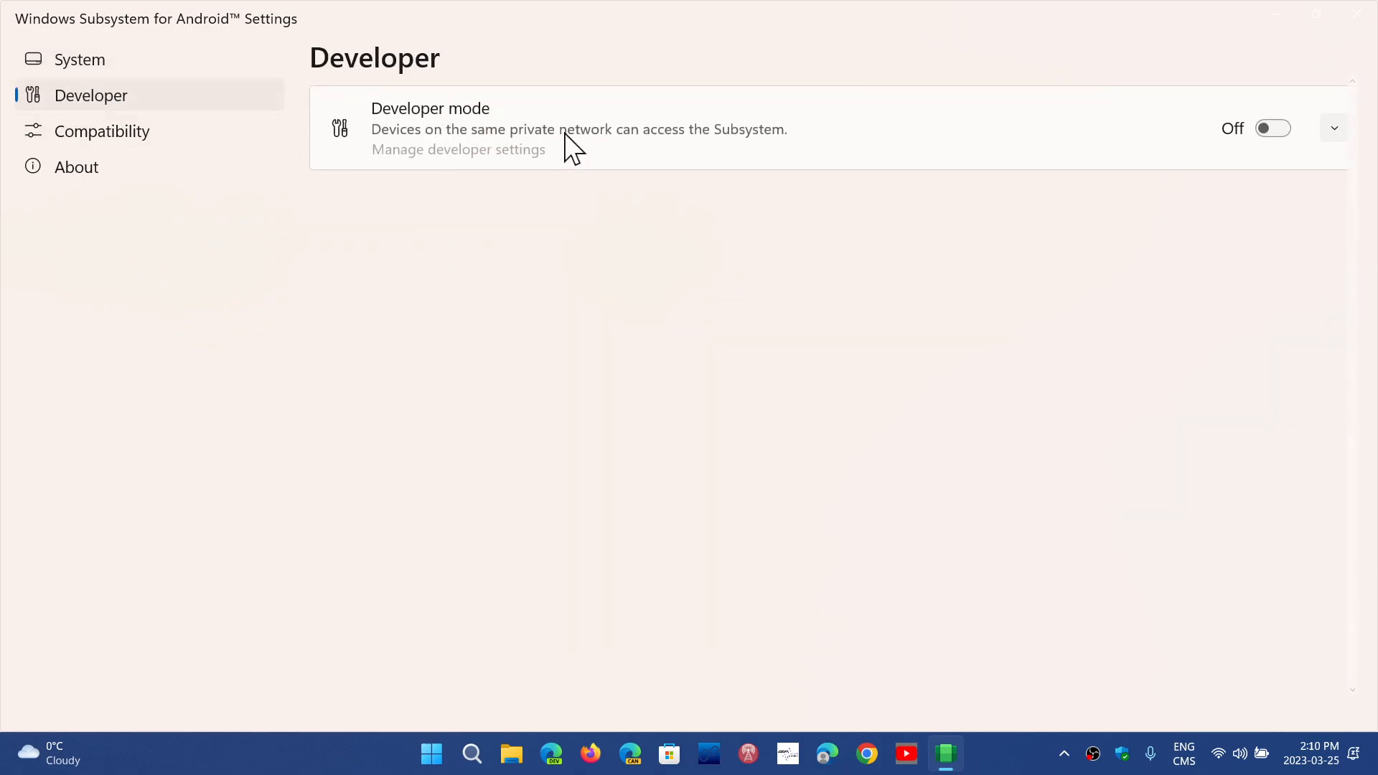
pyautogui.click(100, 130)
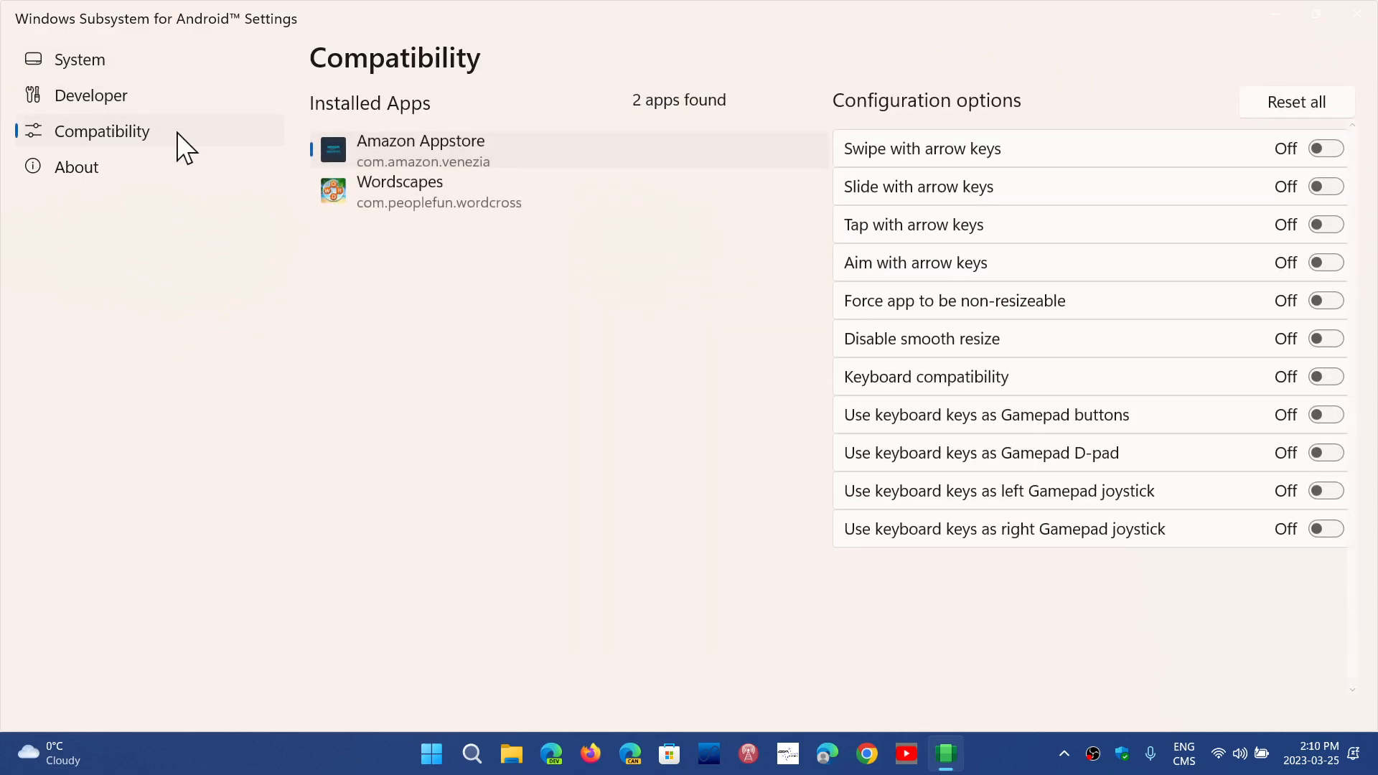
pyautogui.moveTo(1162, 251)
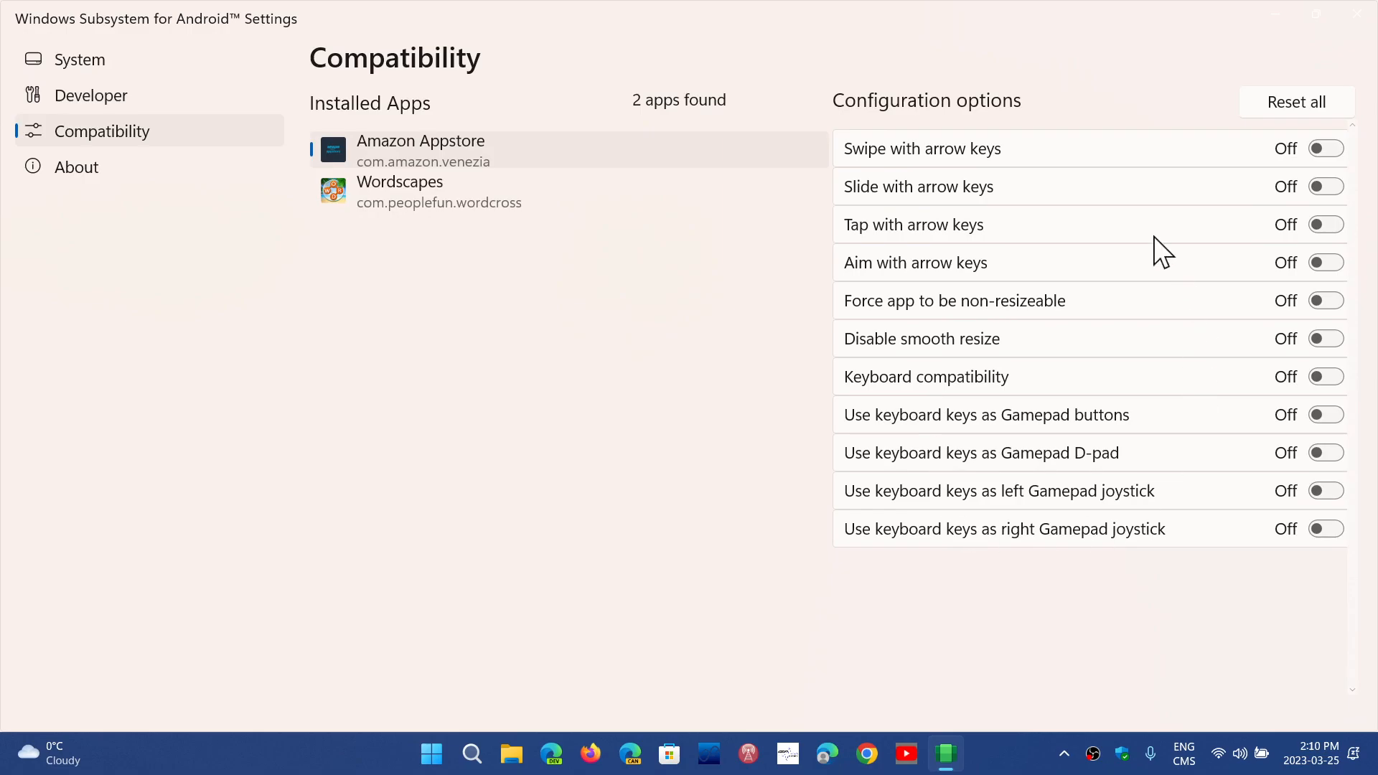
pyautogui.moveTo(1248, 268)
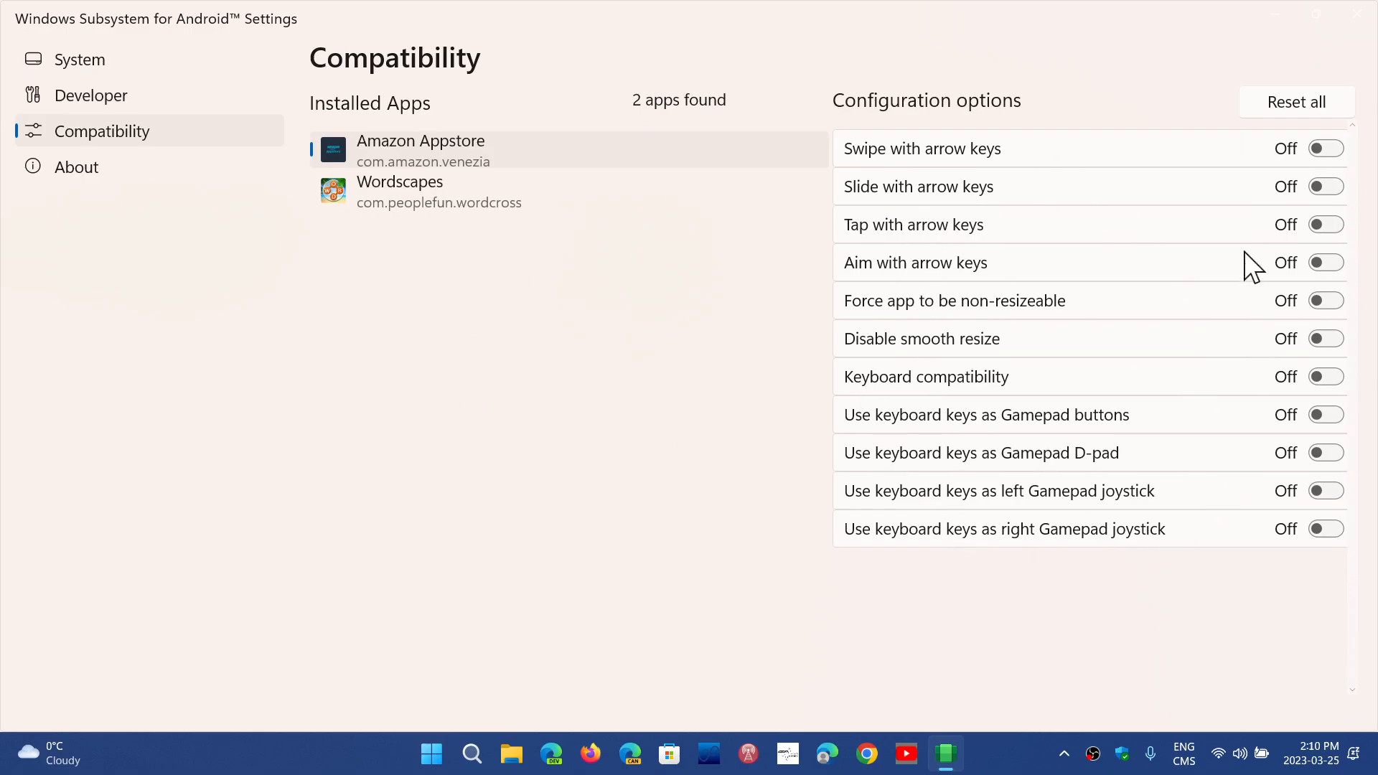
pyautogui.moveTo(688, 668)
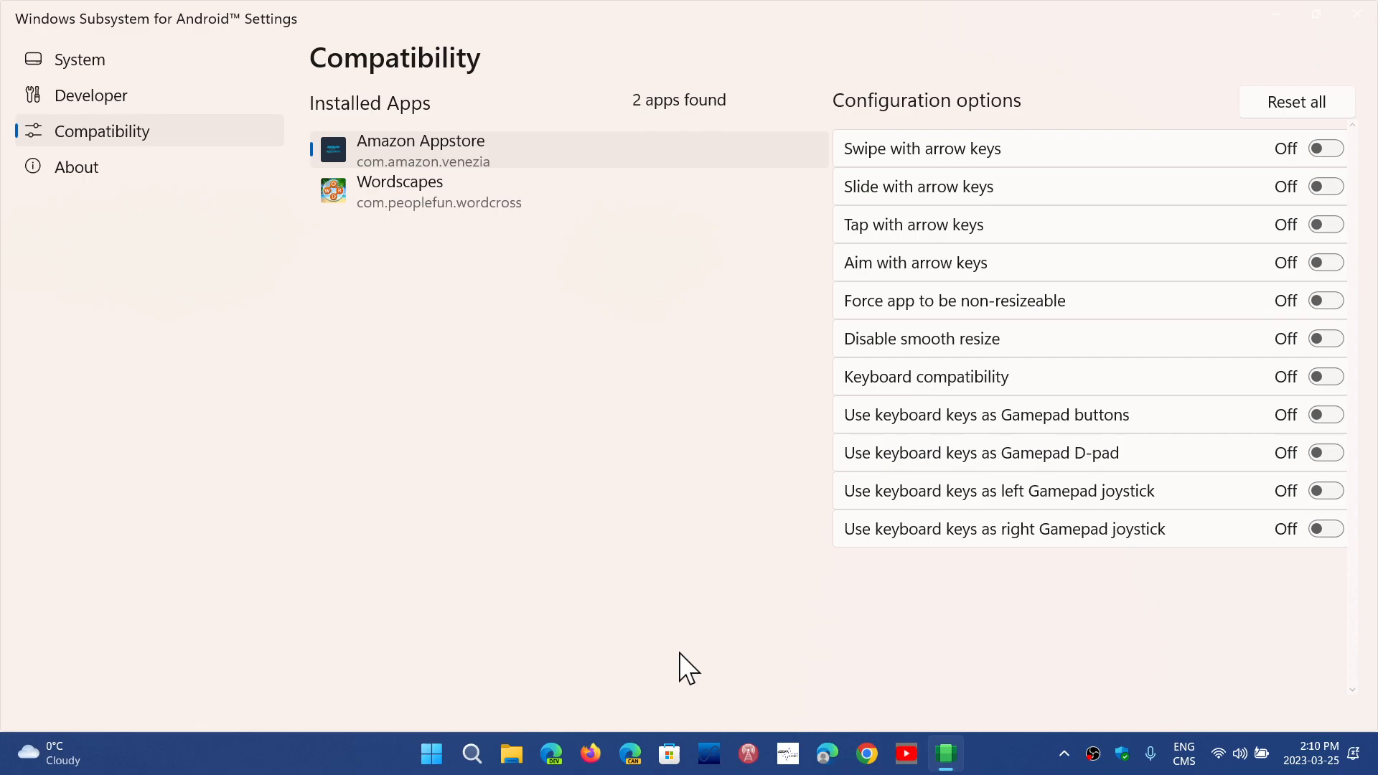
pyautogui.moveTo(1320, 129)
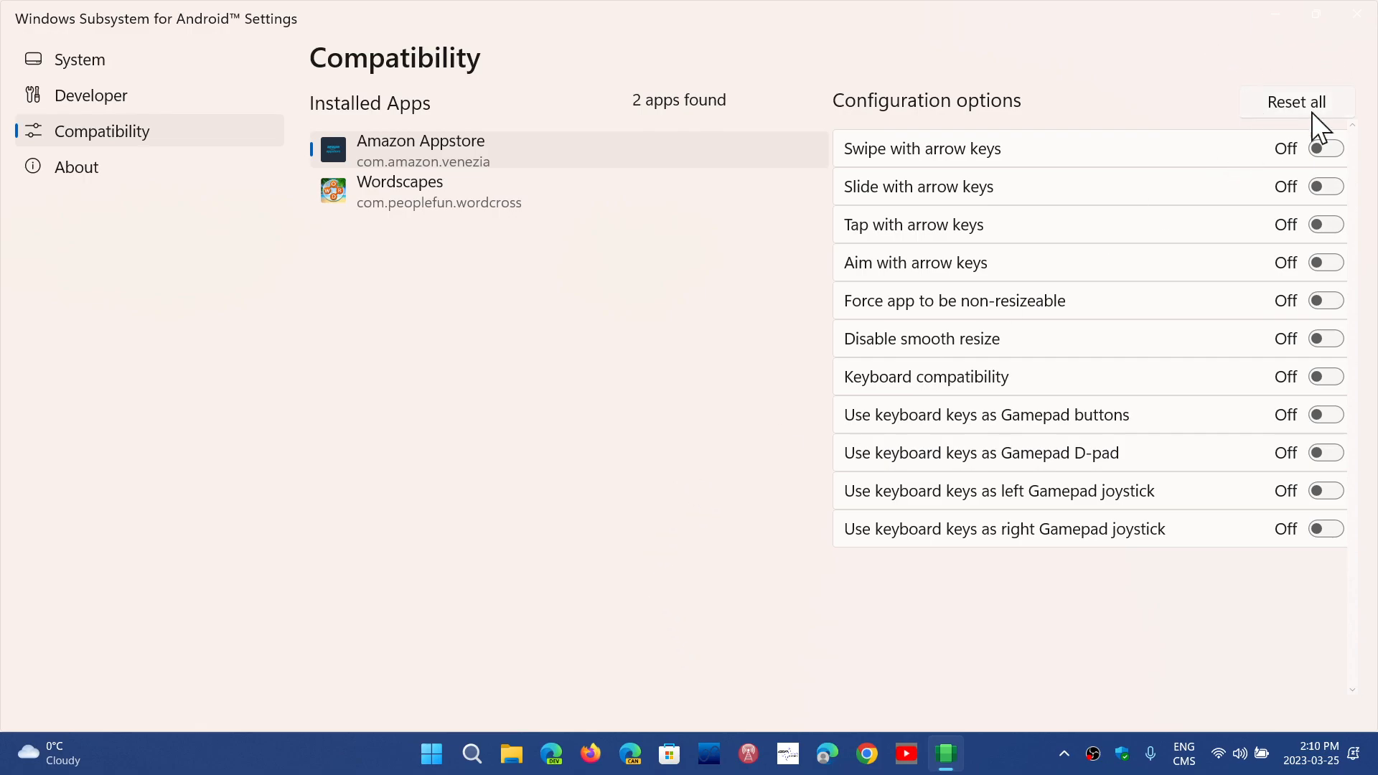
pyautogui.click(76, 166)
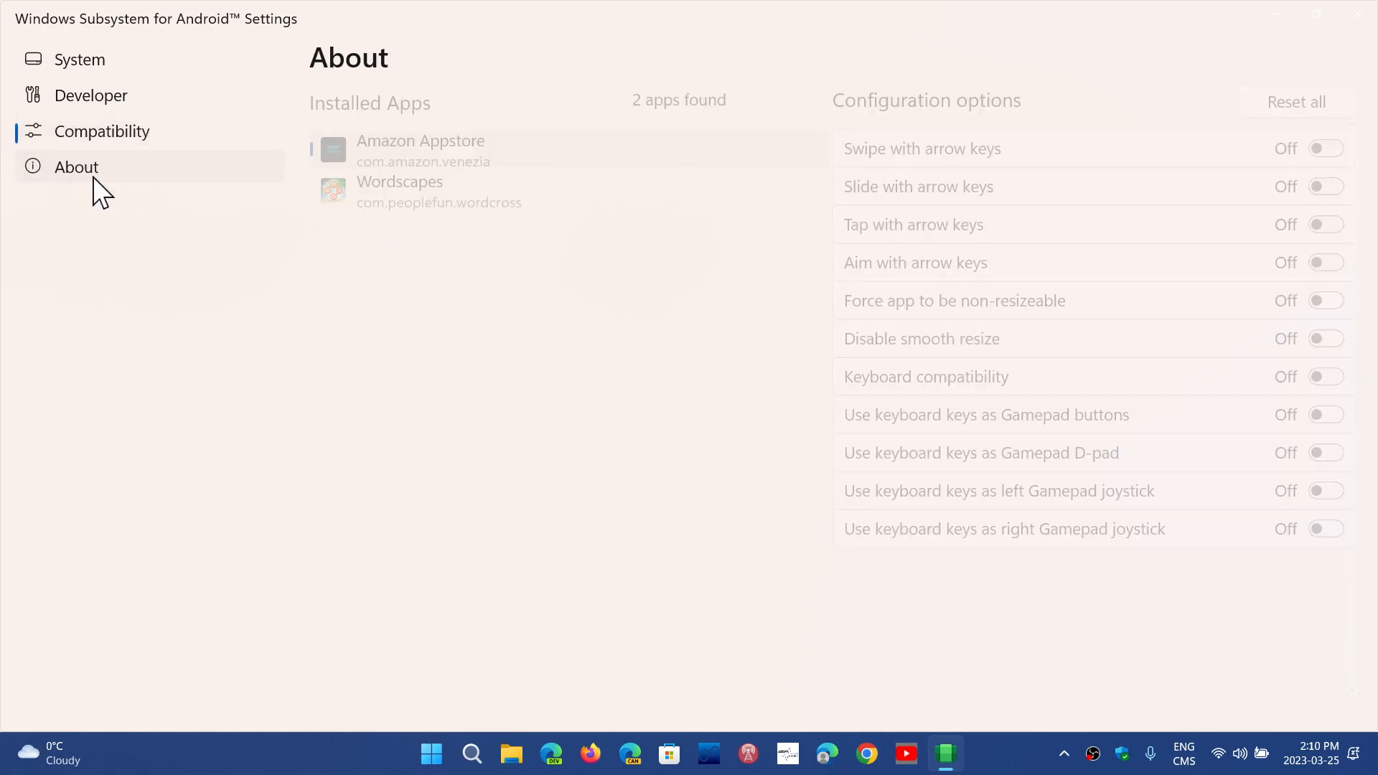
# Step: View the About page showing version 2302.40000.8.0, then close the settings window
pyautogui.click(77, 167)
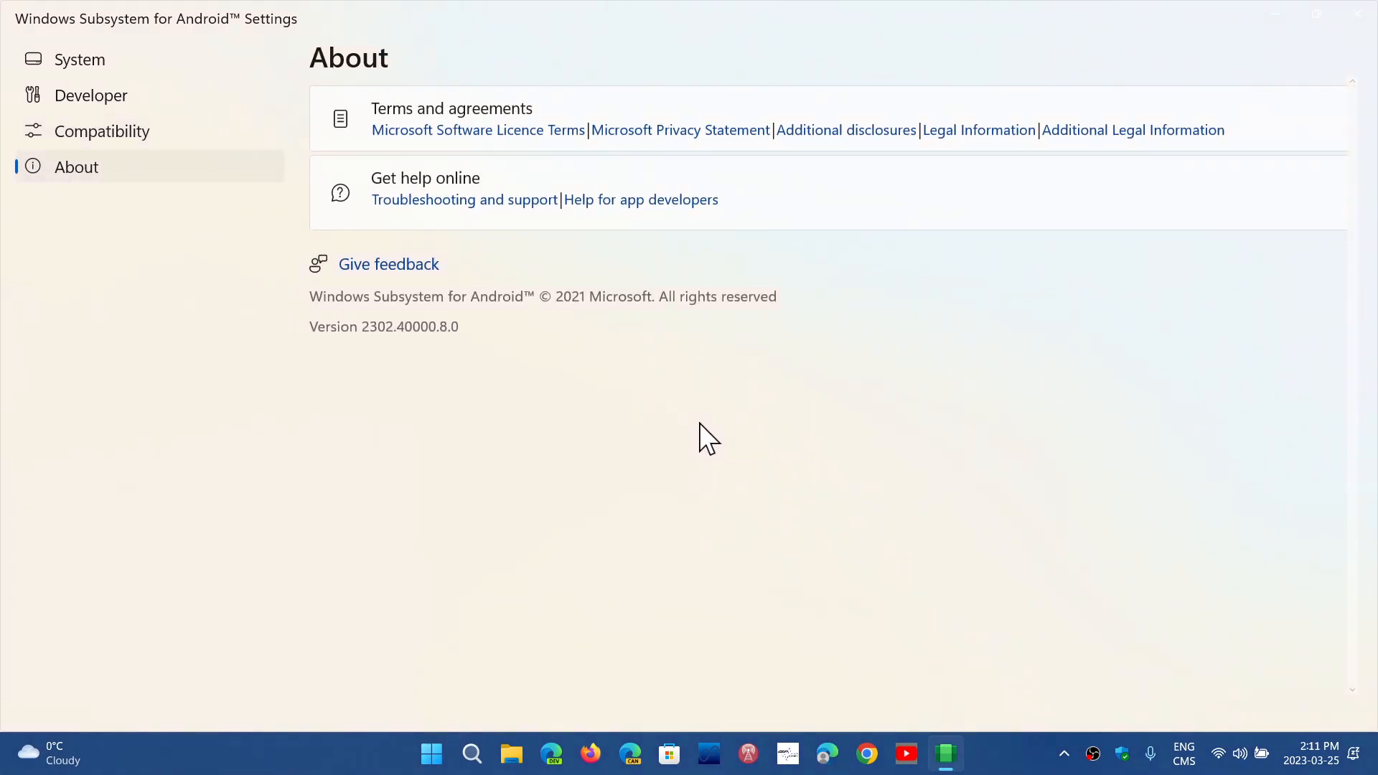
pyautogui.moveTo(313, 430)
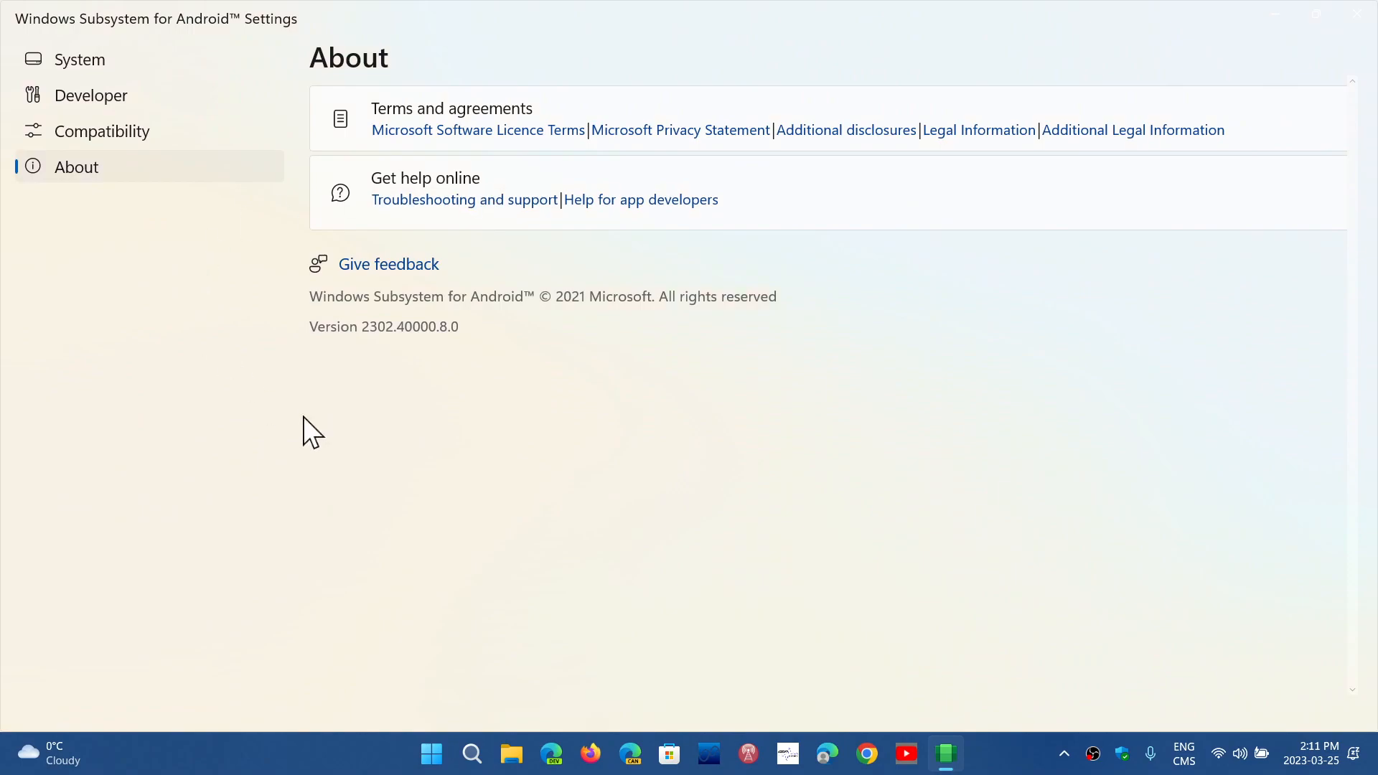
pyautogui.moveTo(672, 529)
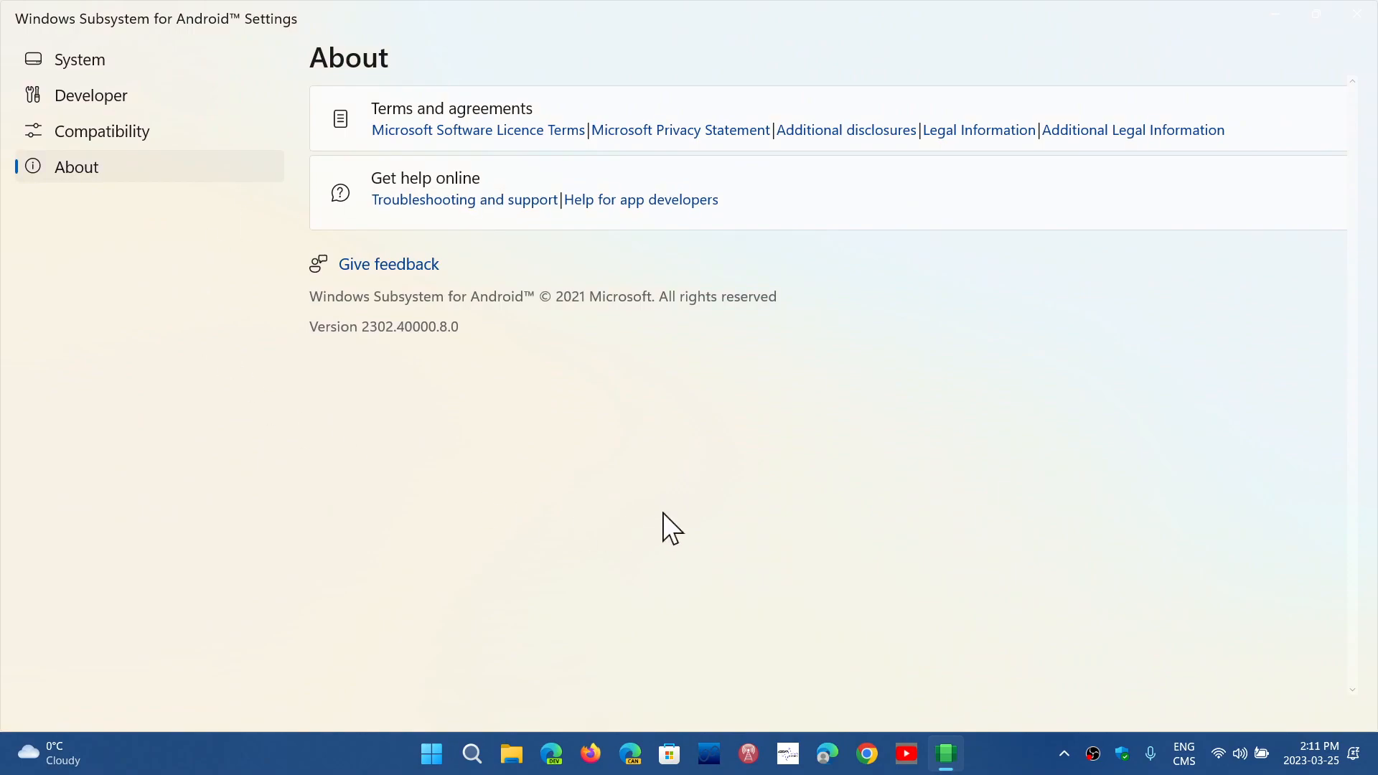
pyautogui.moveTo(1357, 16)
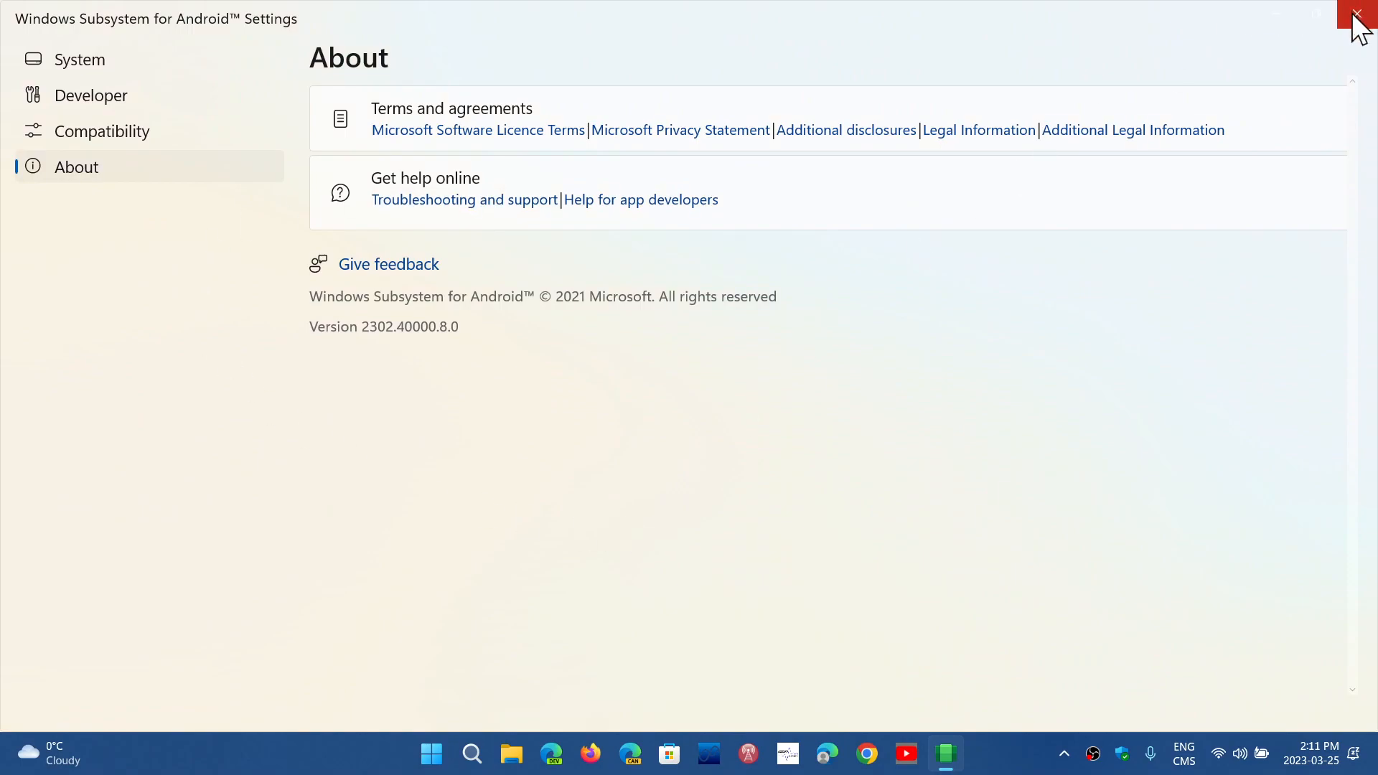
pyautogui.click(79, 59)
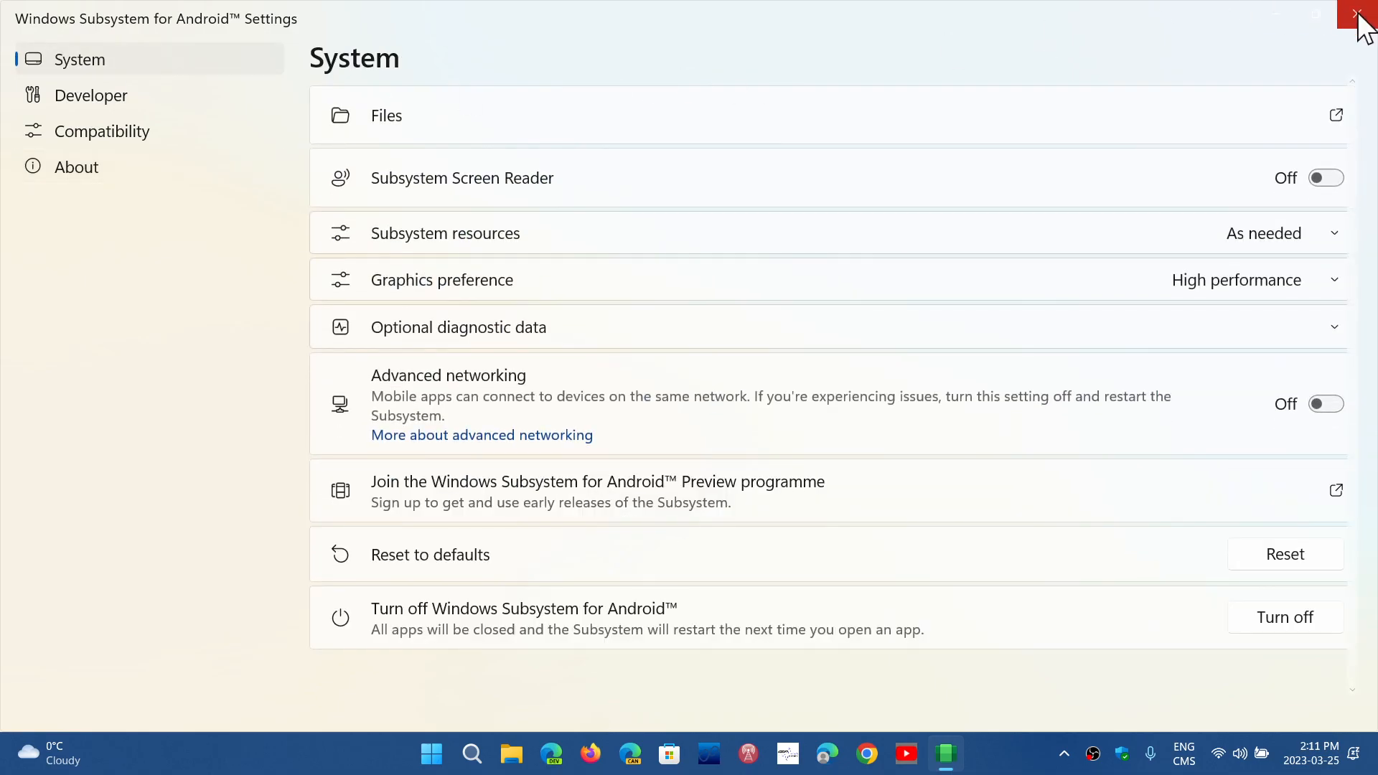
pyautogui.click(1361, 16)
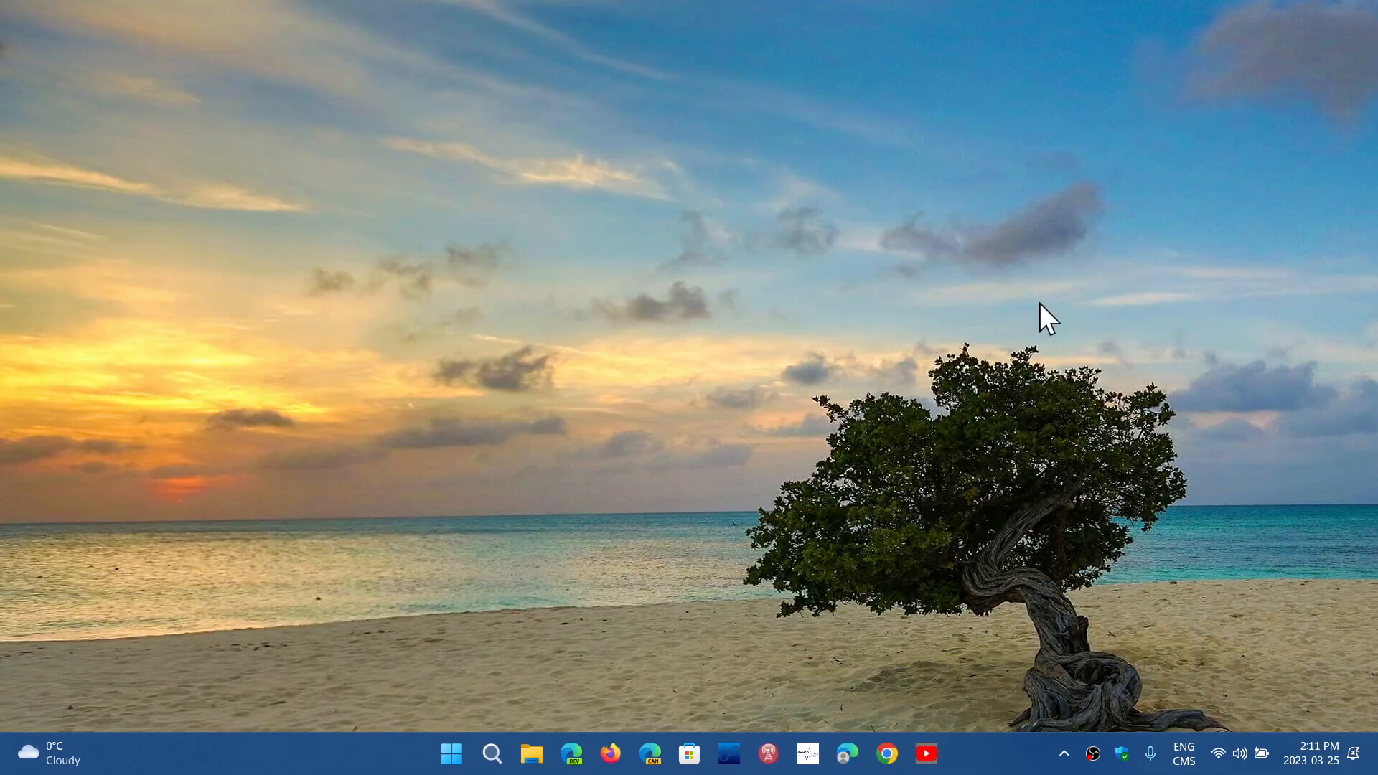